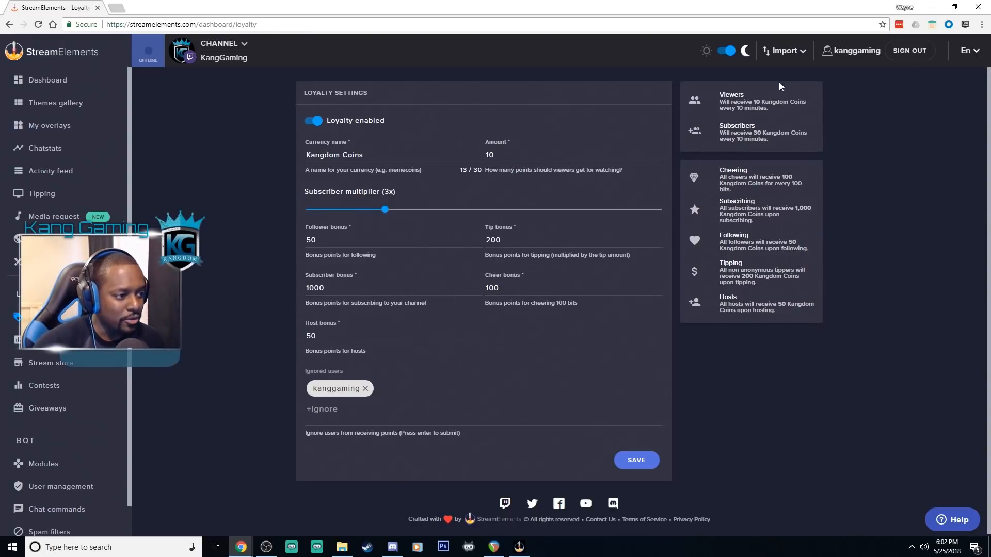
mouse_move(811, 83)
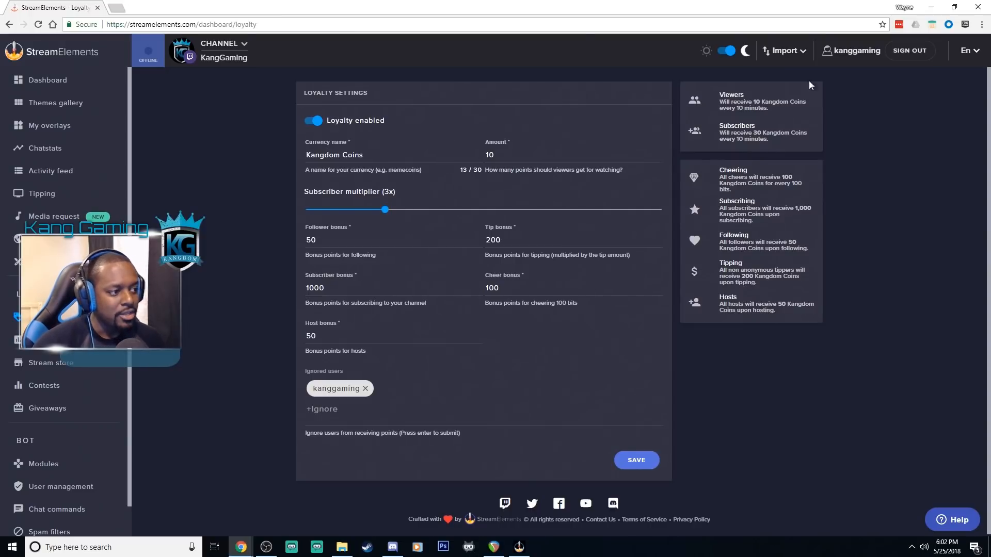
mouse_move(690, 264)
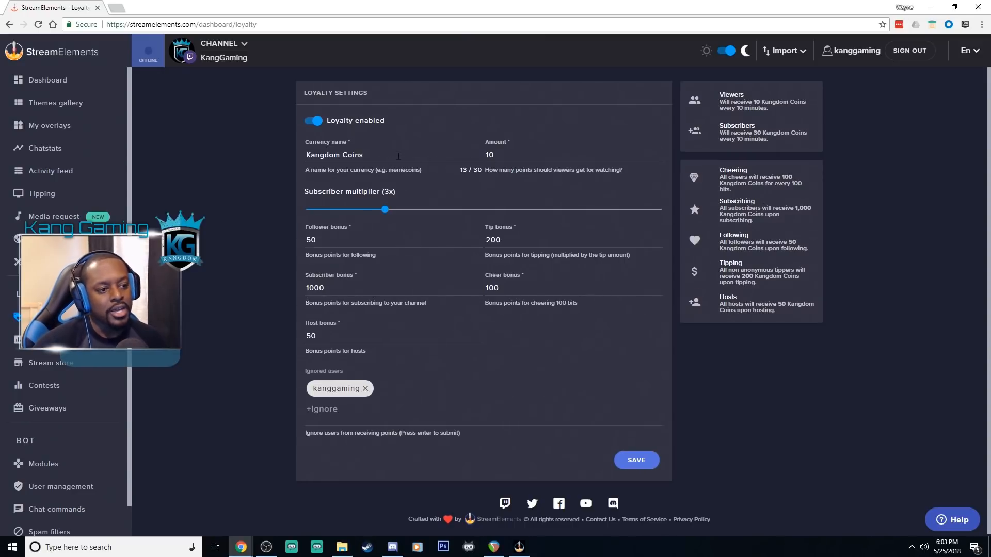
Click into the follower, tip and host bonus value fields.
click(373, 155)
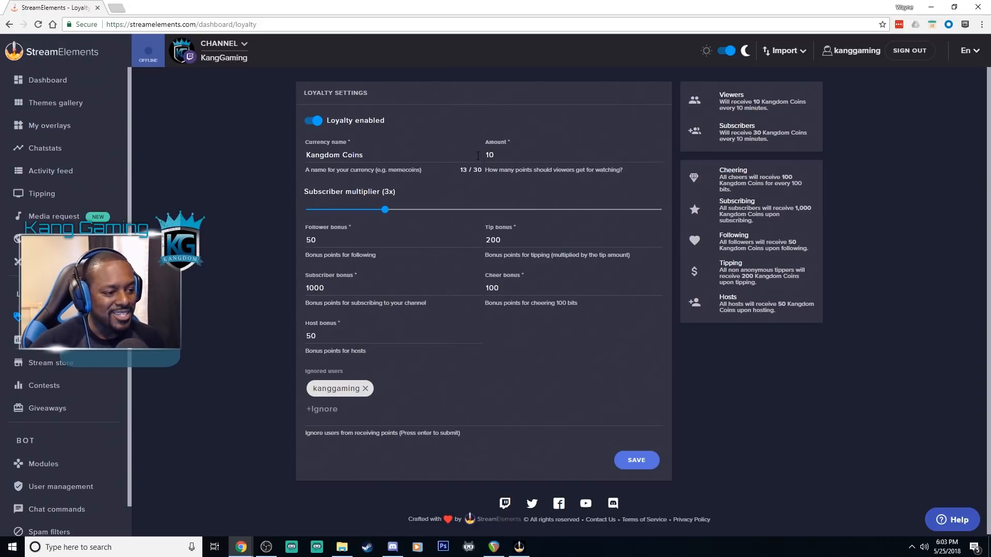
click(501, 155)
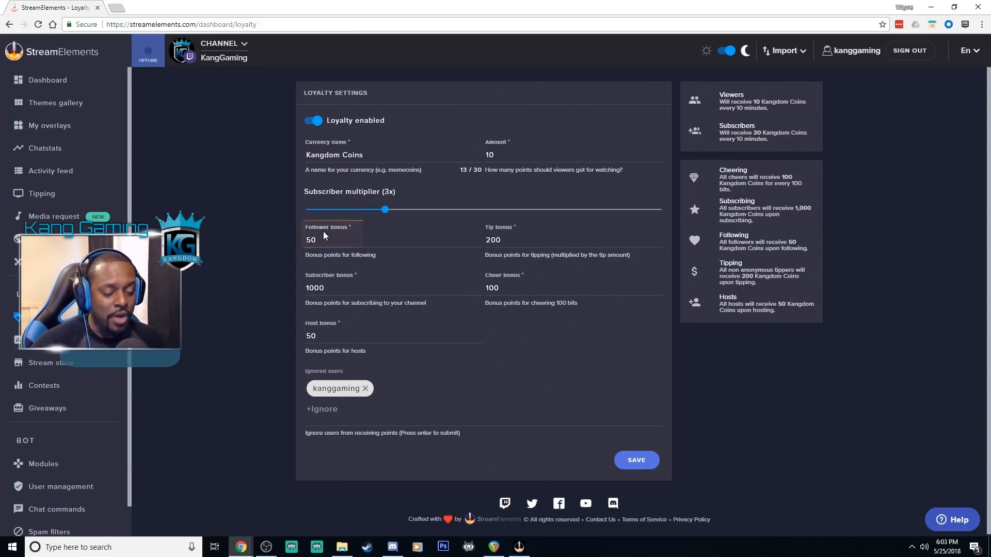
click(331, 240)
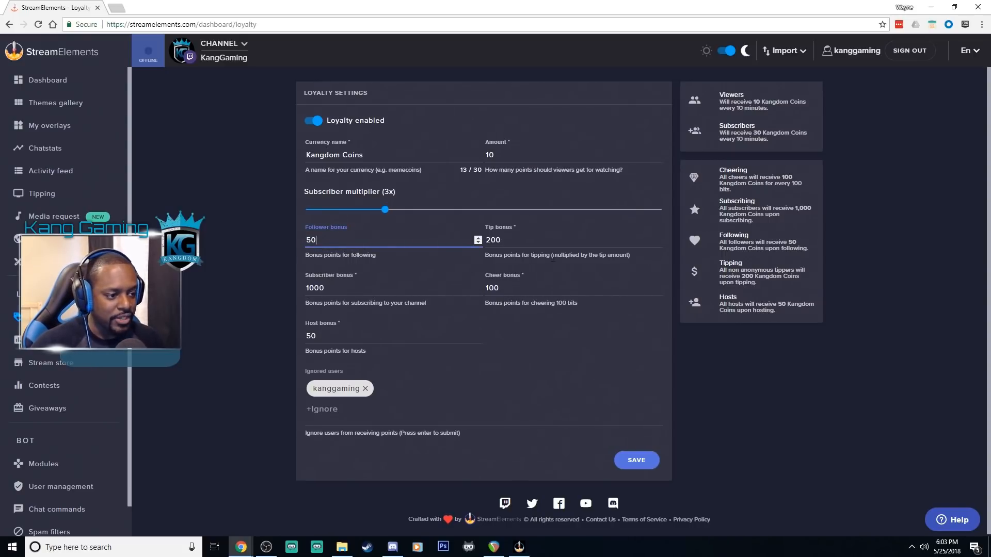
click(517, 240)
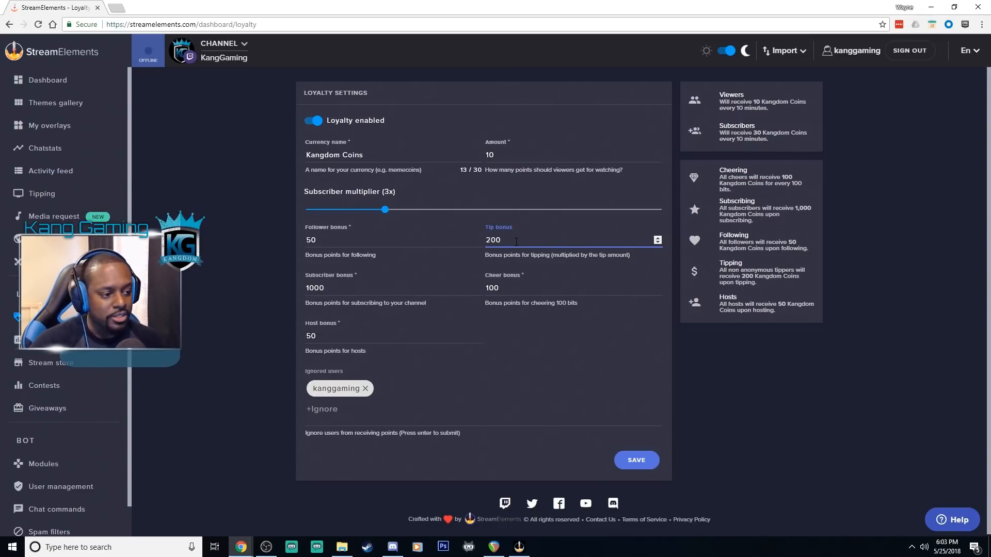
click(332, 288)
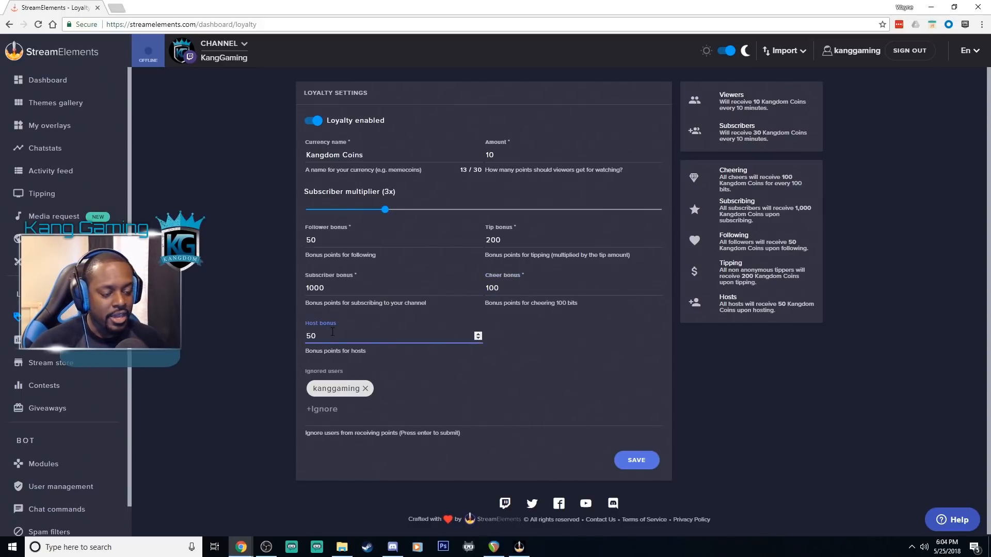
click(333, 336)
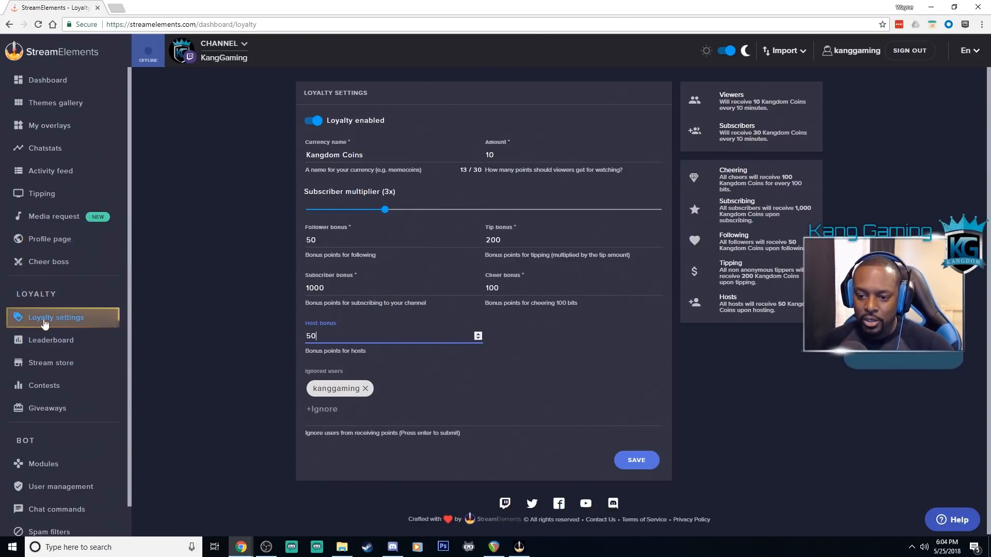
mouse_move(110, 344)
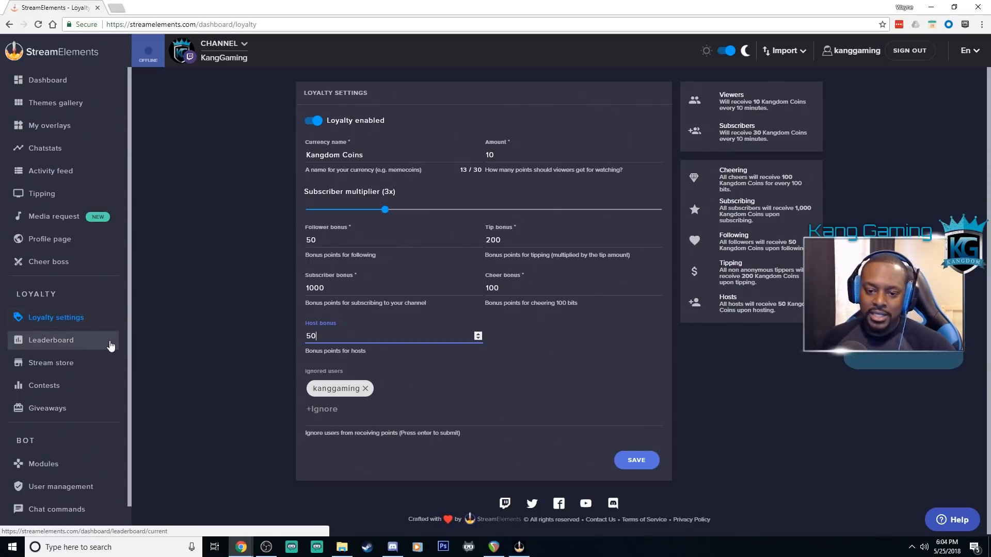
Open the points leaderboard, view the all-time ranking, then return to current standings.
click(50, 340)
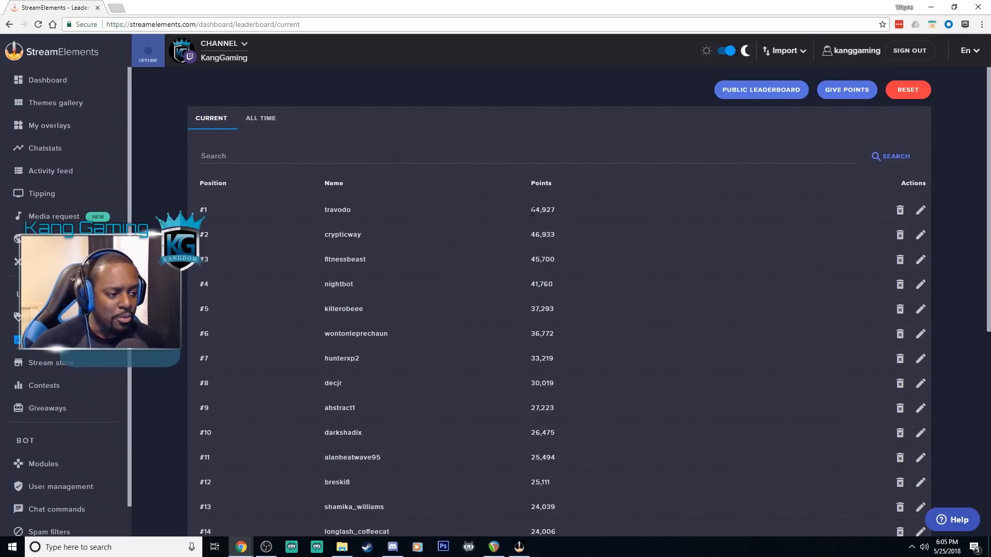
mouse_move(272, 128)
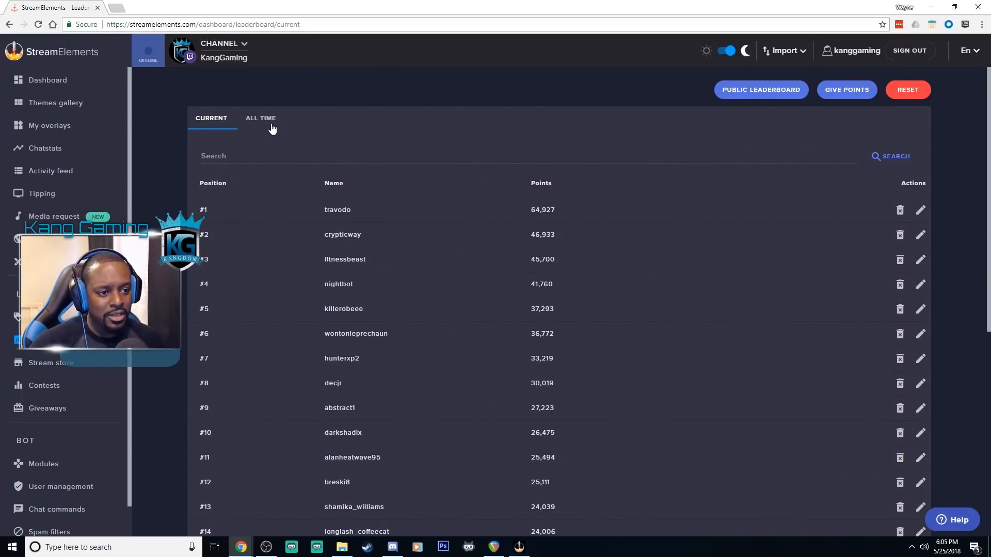
click(260, 118)
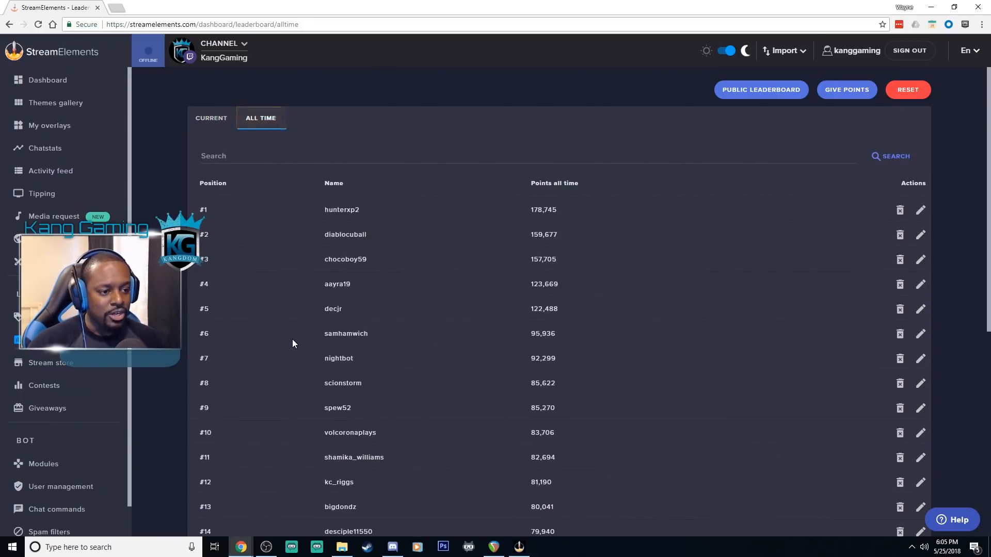
double_click(543, 210)
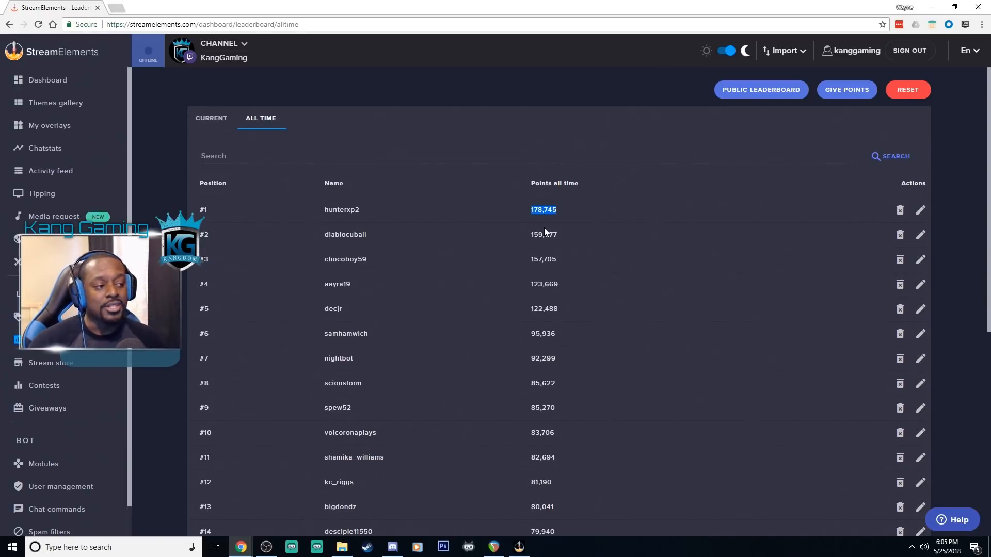
click(211, 118)
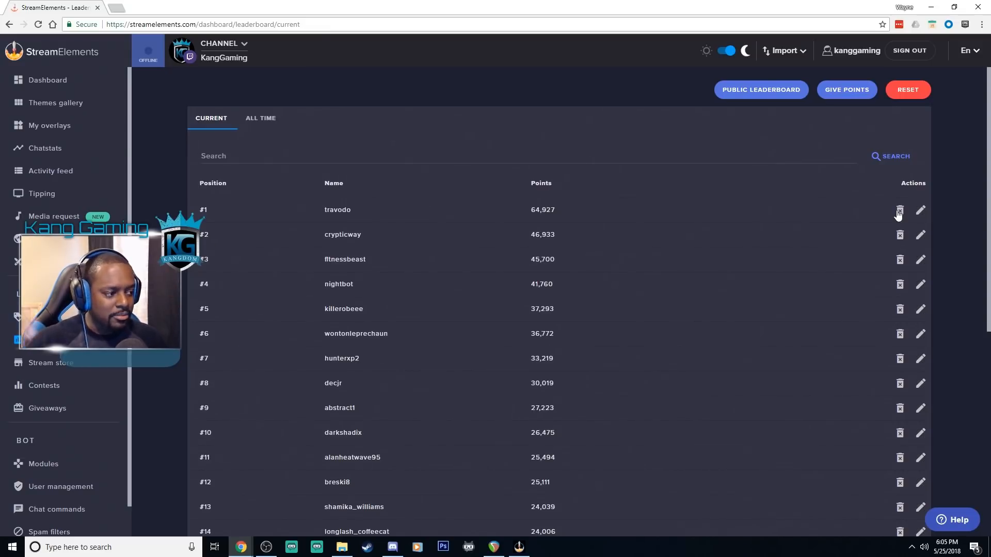
mouse_move(921, 211)
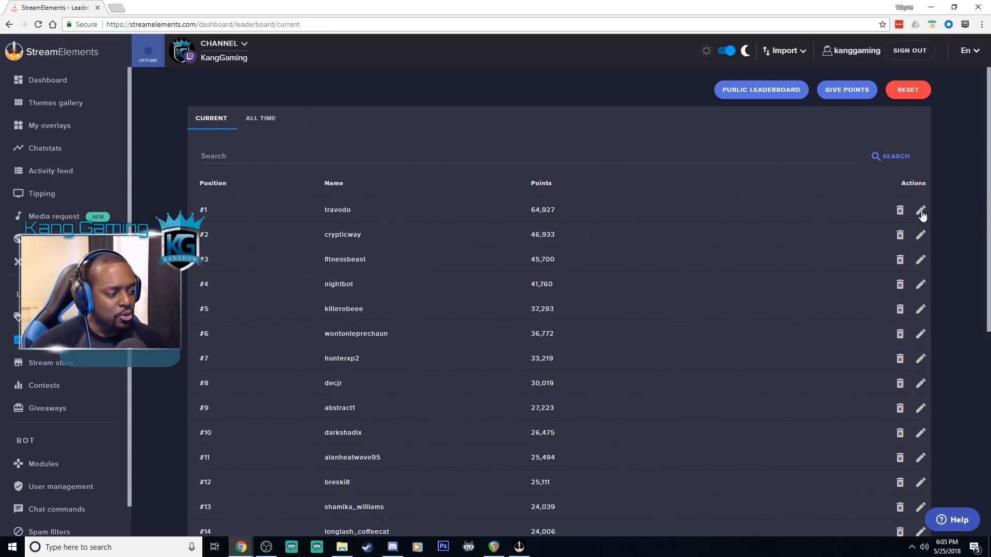
Add one point to travodo's leaderboard total, raising it to 64,928.
click(920, 210)
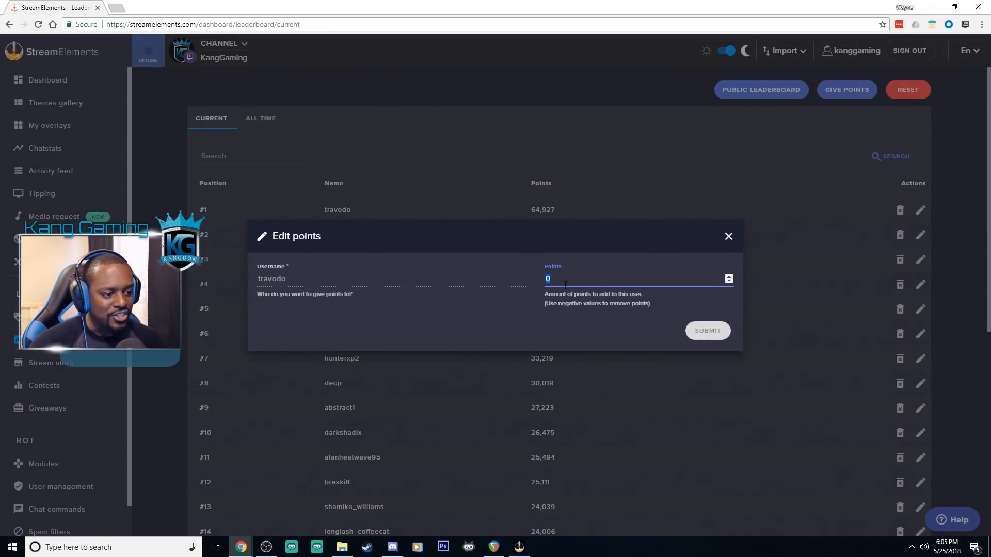
text(15511)
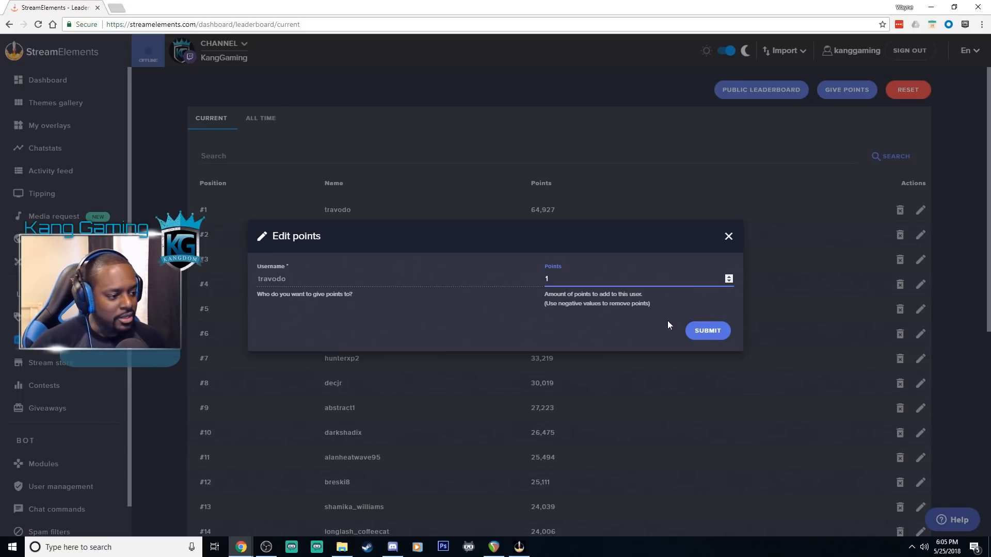
click(708, 331)
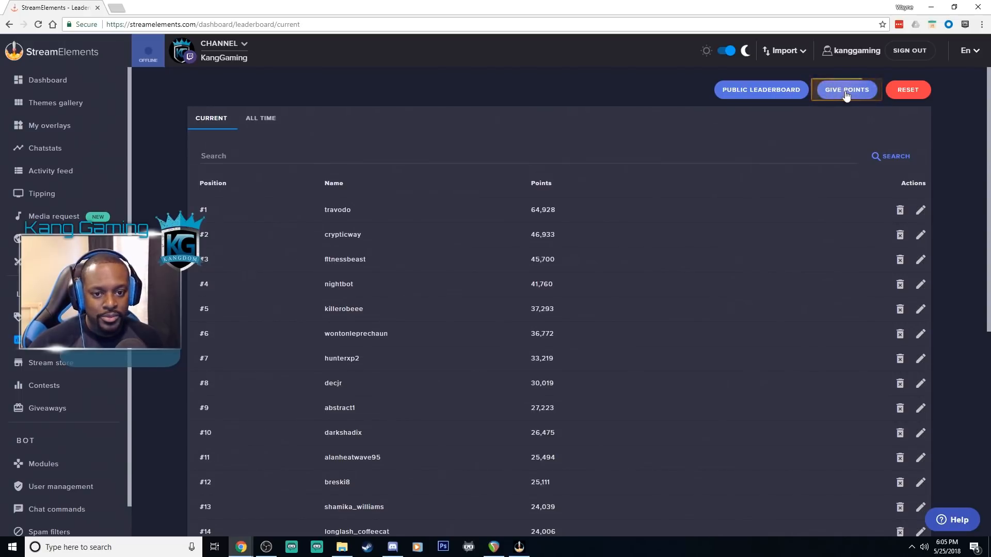
Open the Give Points form, start choosing a viewer, then close it unsubmitted.
click(846, 90)
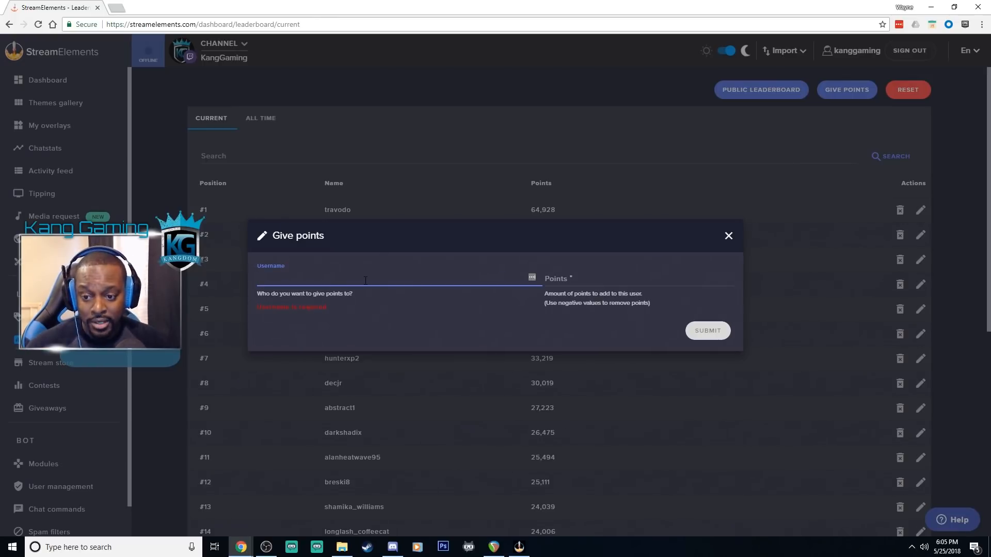
click(708, 330)
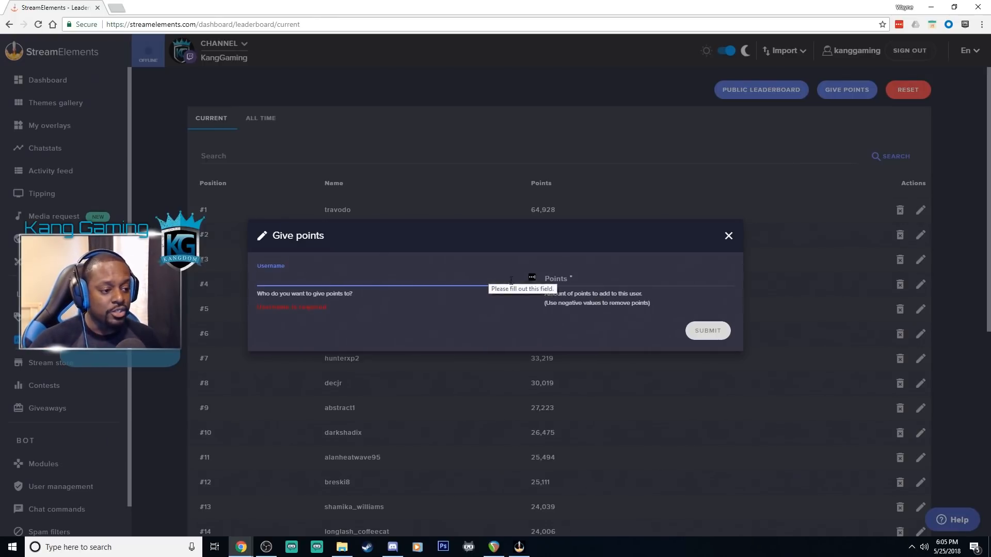
click(728, 236)
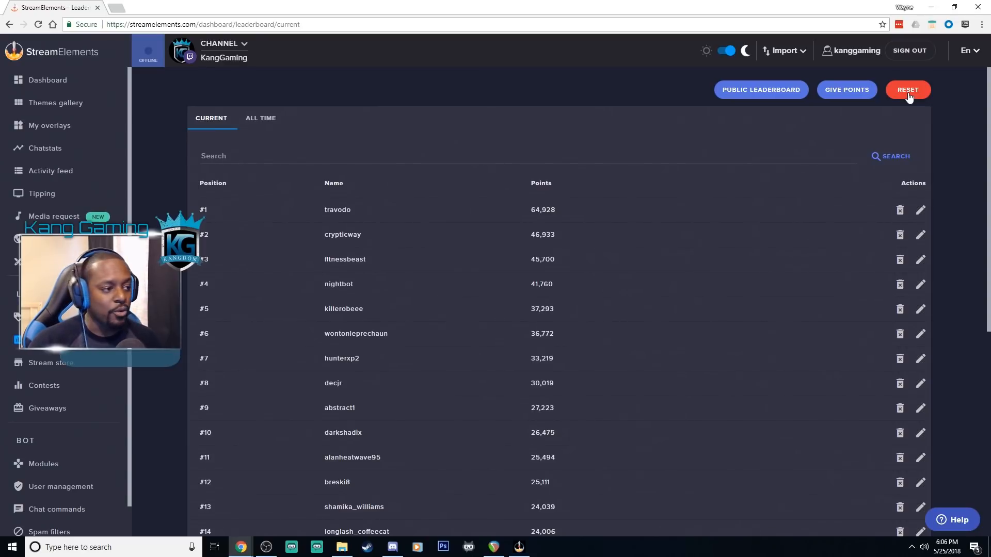
click(762, 90)
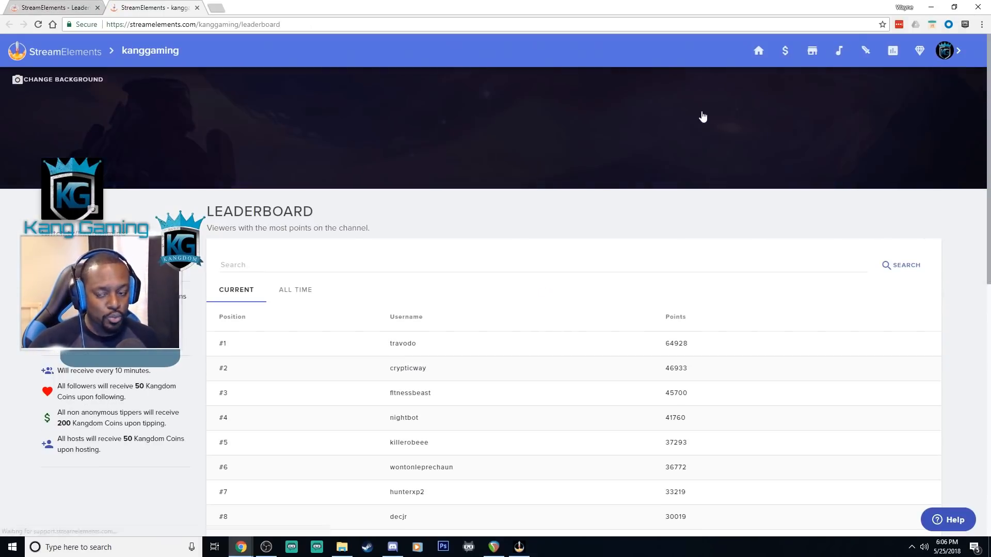
mouse_move(507, 160)
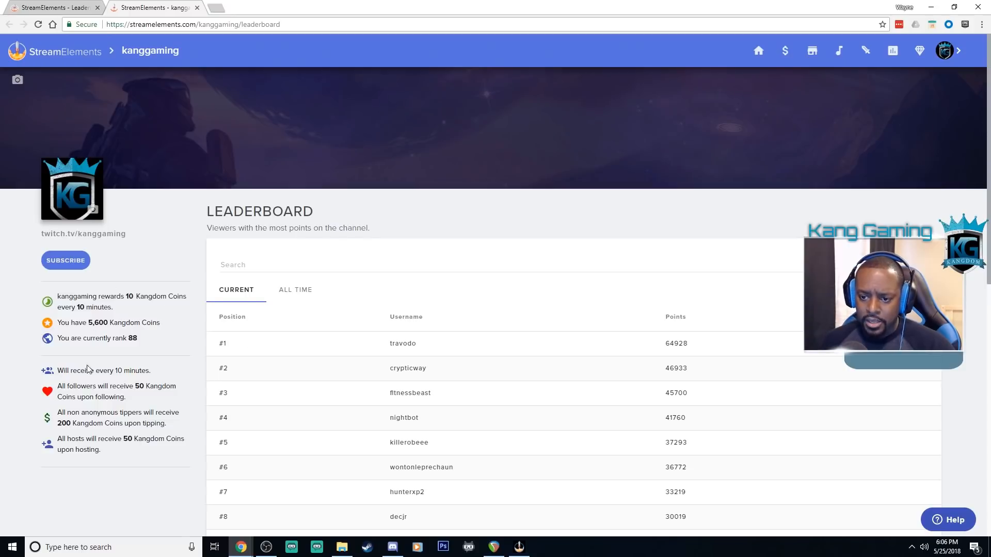
drag(57, 296, 171, 453)
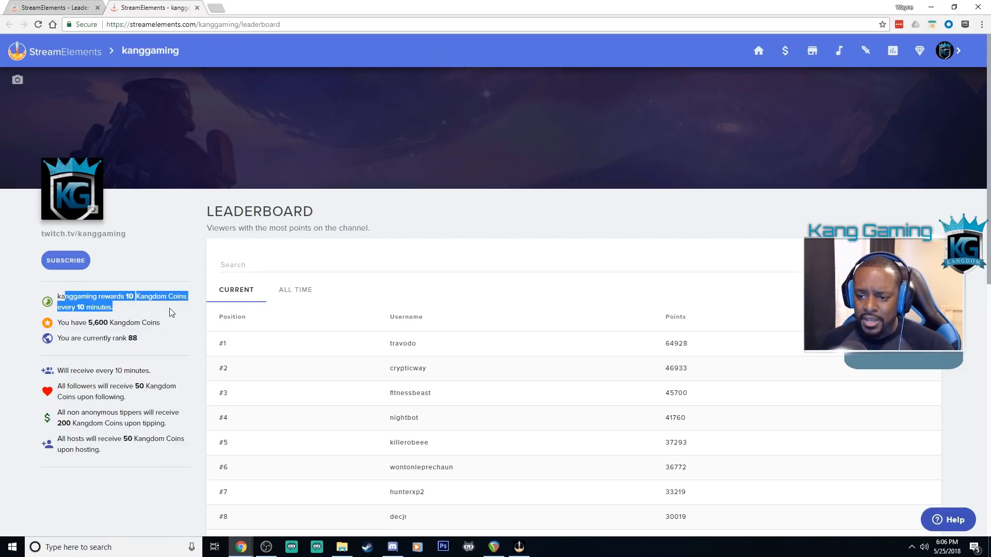
drag(60, 295, 107, 448)
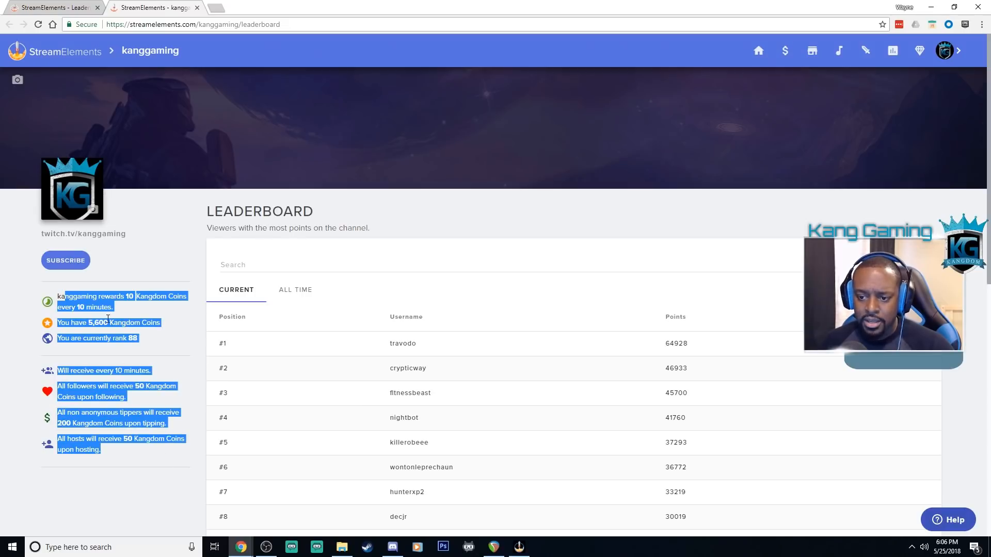
click(105, 310)
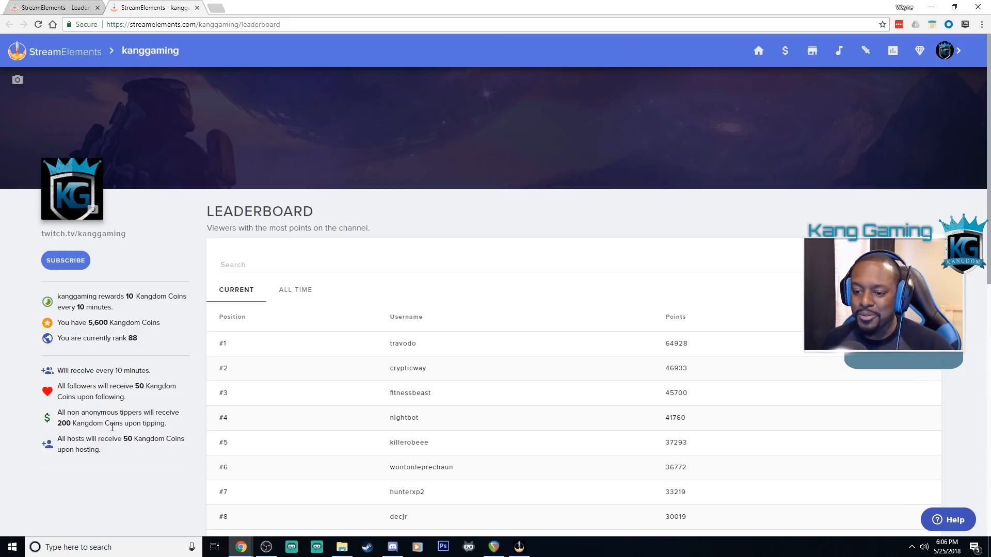
mouse_move(101, 420)
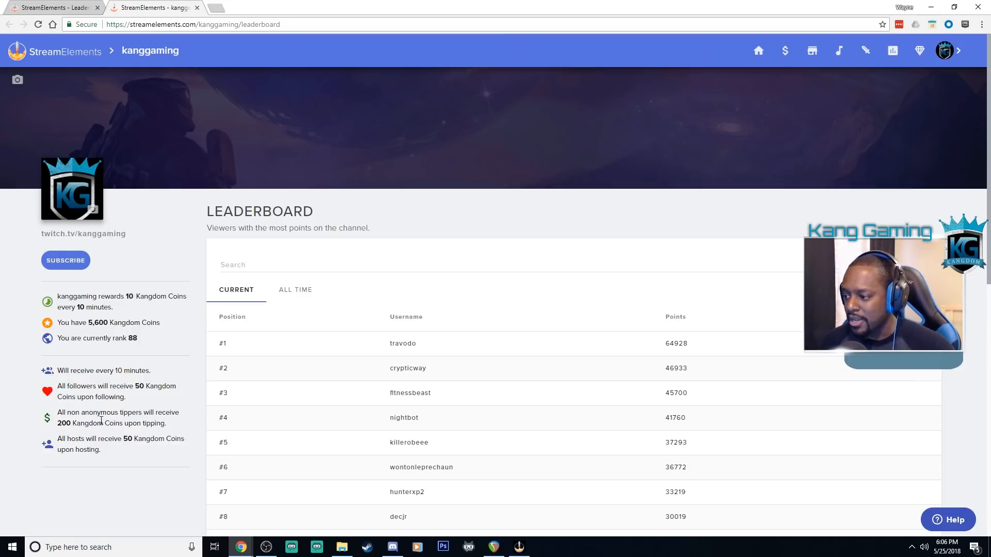
scroll(down, 3)
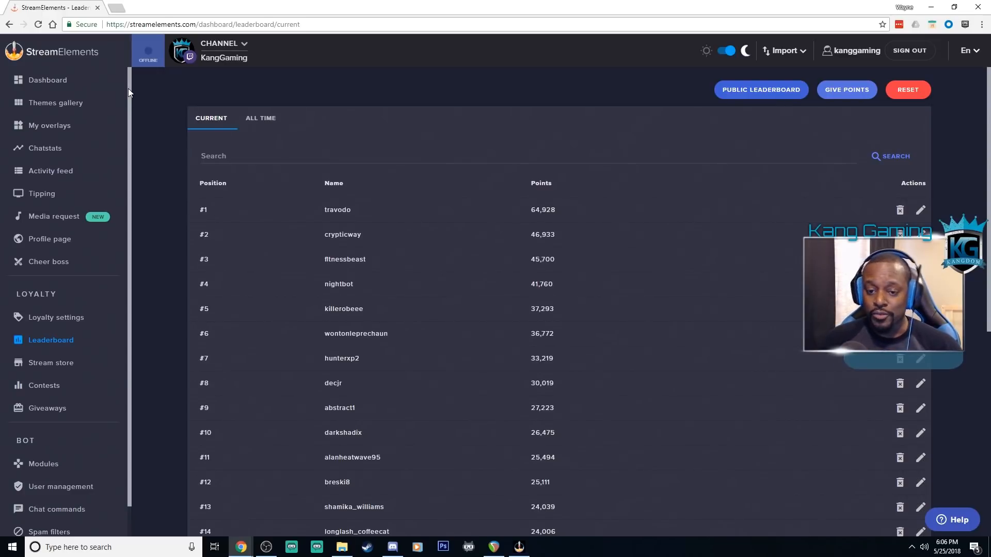
mouse_move(71, 350)
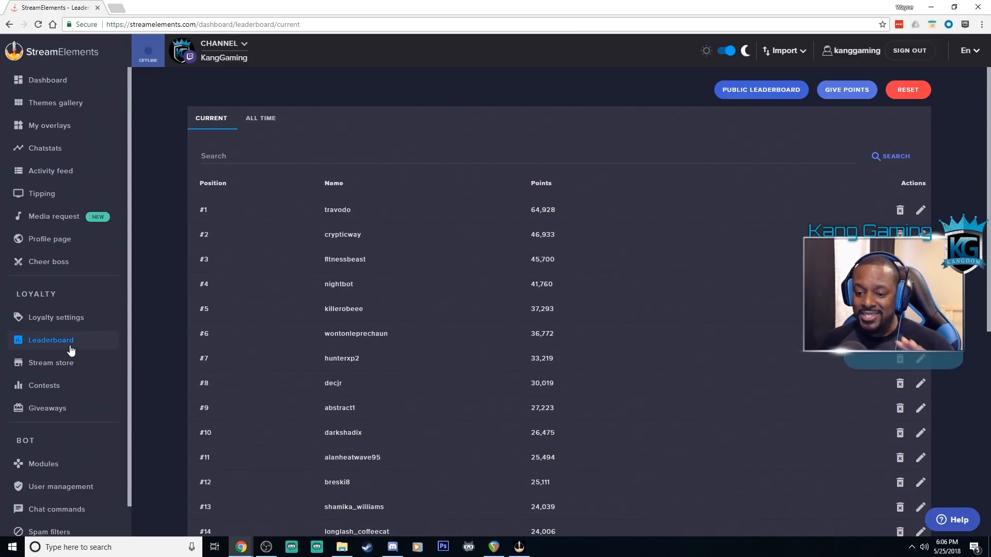
mouse_move(60, 370)
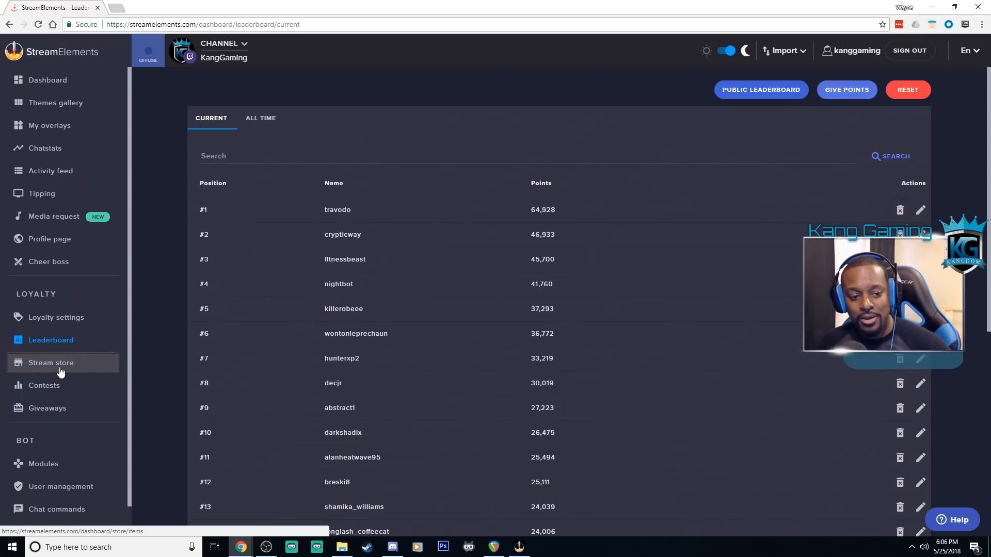
Open Stream store under Loyalty to list rewards like Make It Rain.
click(50, 363)
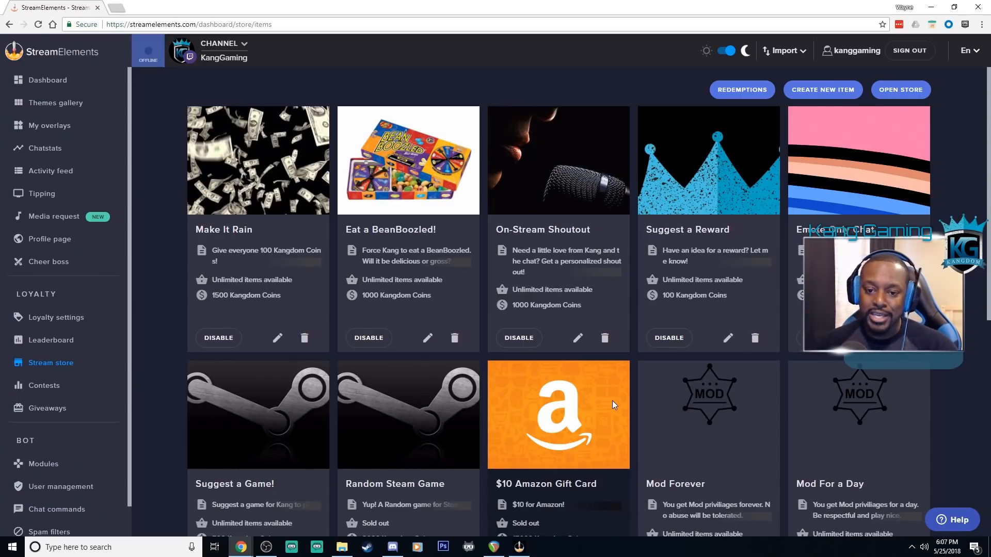
mouse_move(617, 401)
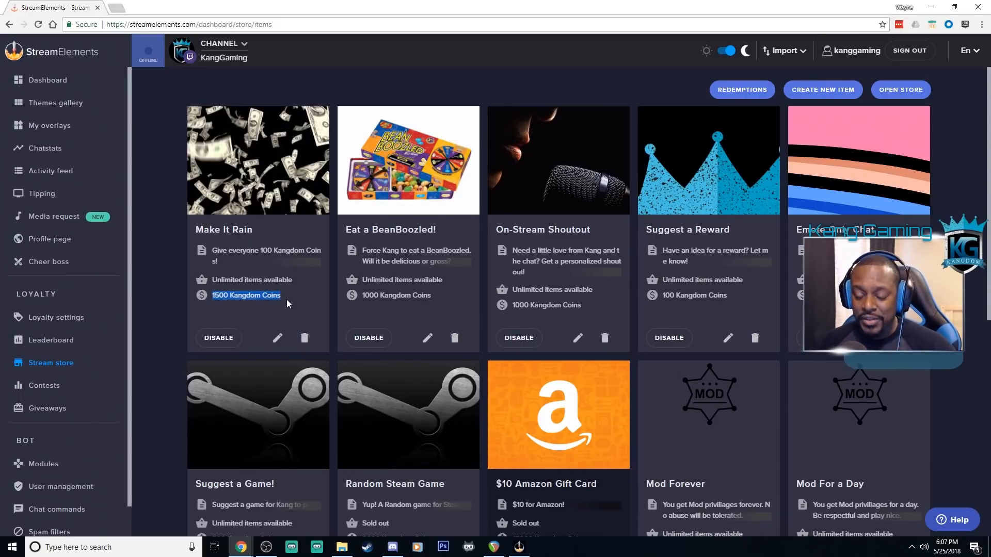
Edit Make It Rain, inspect name, cooldown and quantity, and keep type as stream perks.
click(278, 338)
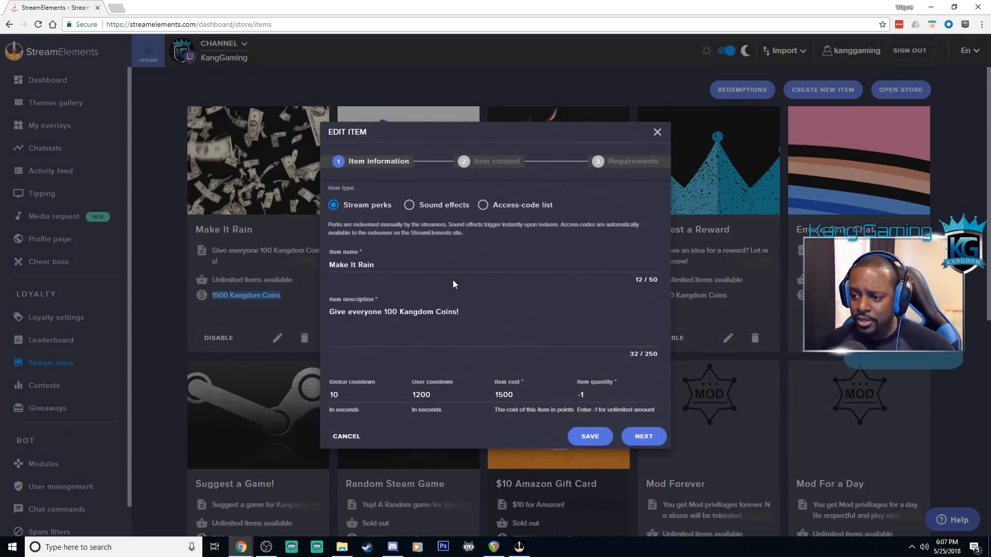
triple_click(394, 311)
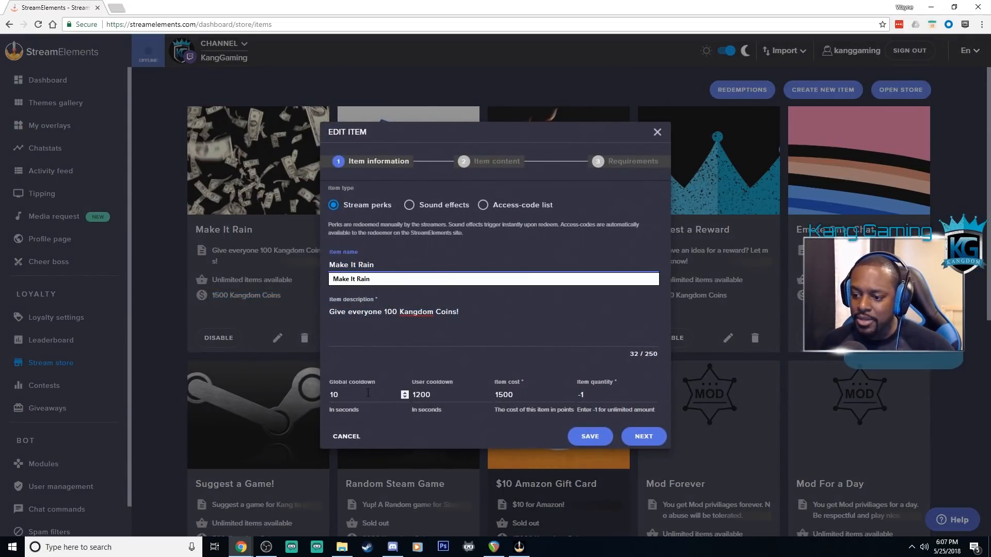
click(358, 395)
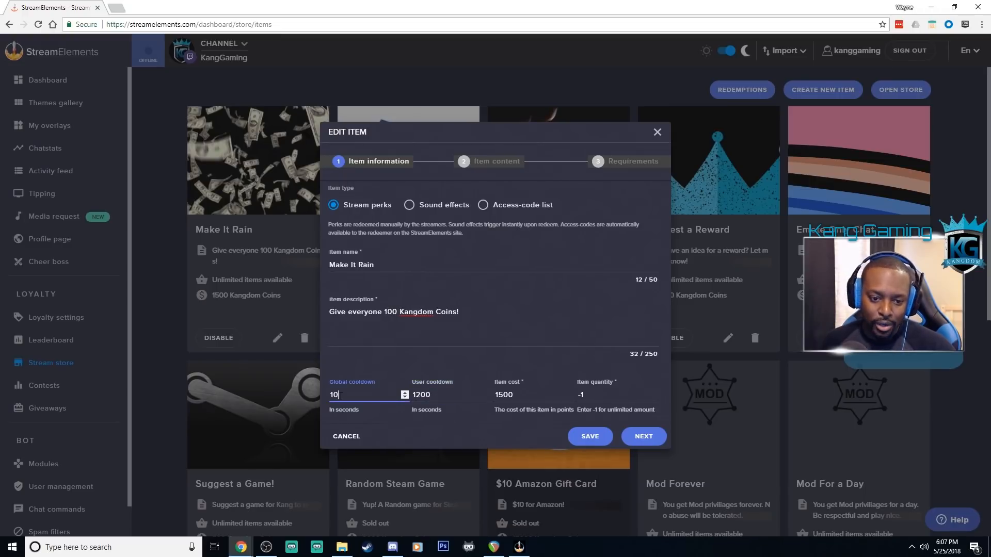
click(431, 395)
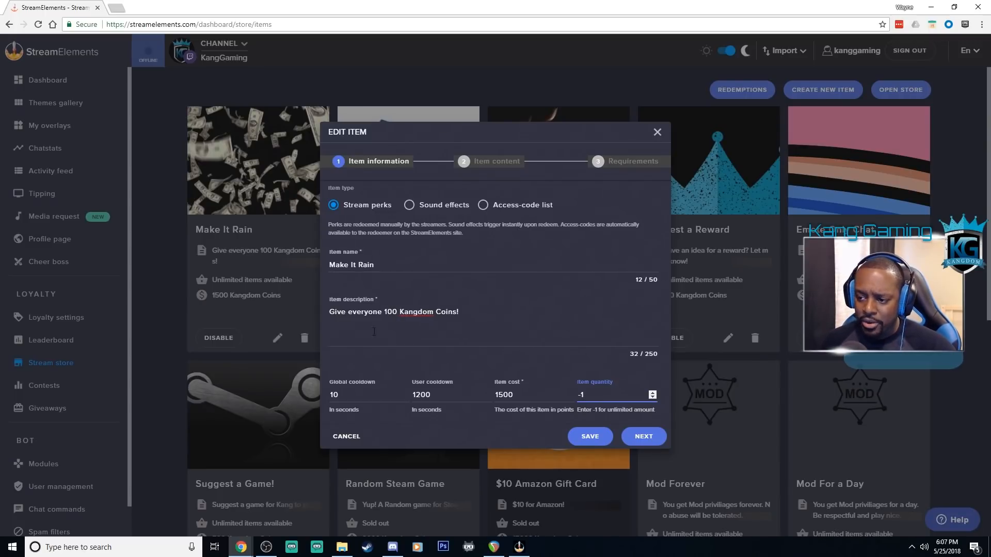
click(482, 205)
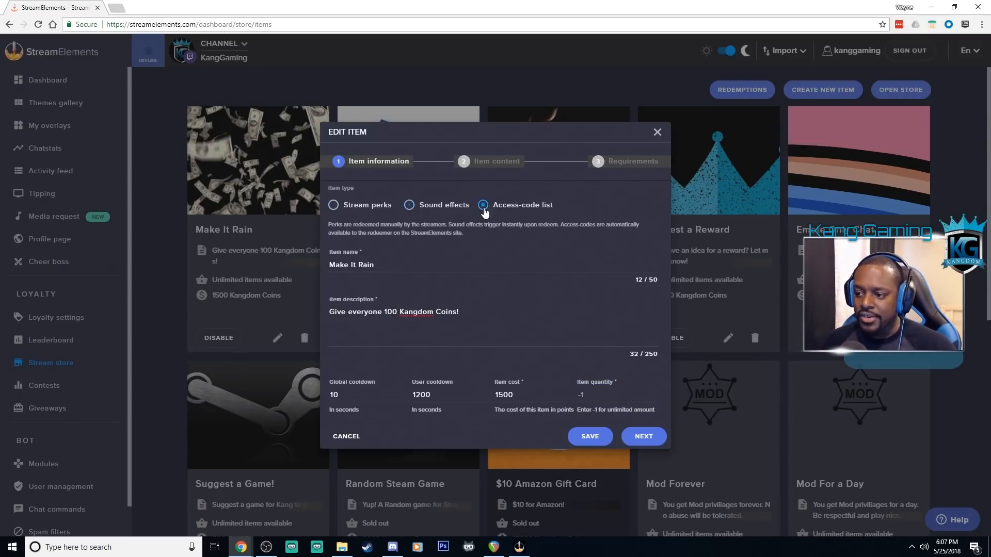
click(331, 204)
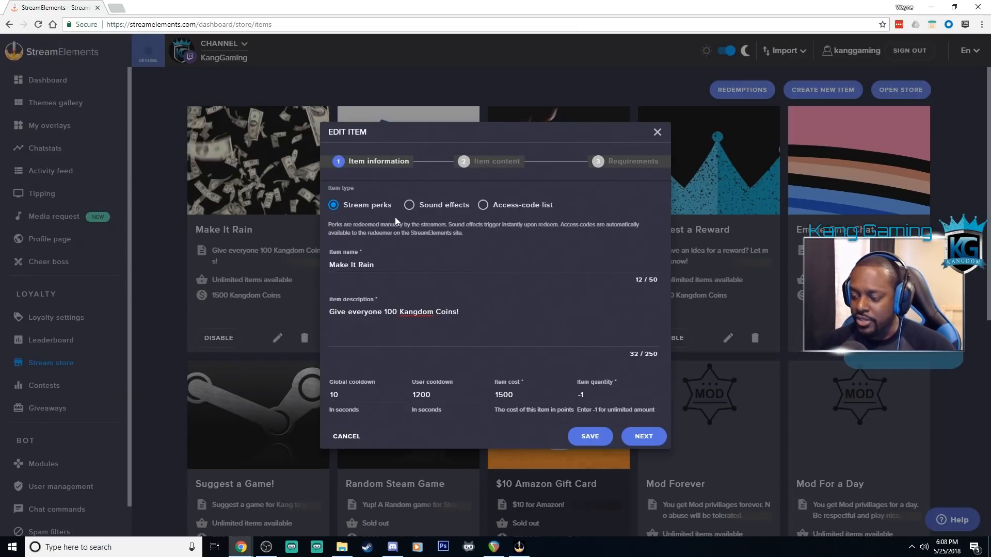
Advance the Make It Rain editor to its Item content step.
click(644, 436)
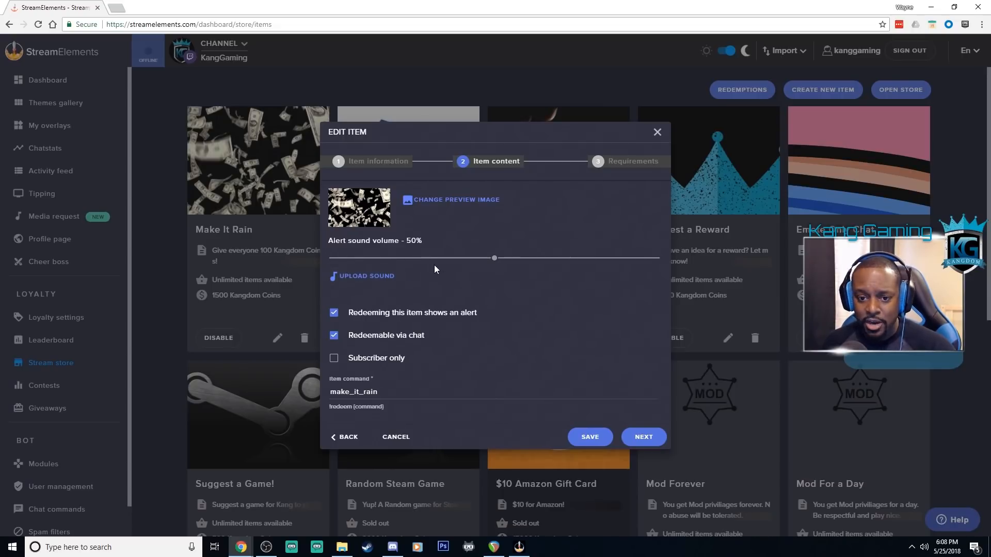
mouse_move(416, 253)
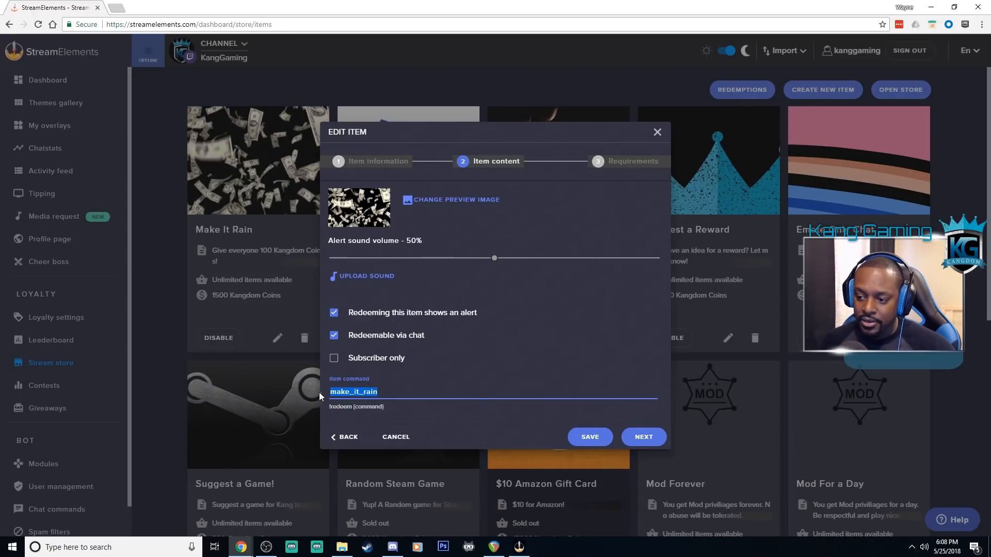
mouse_move(427, 368)
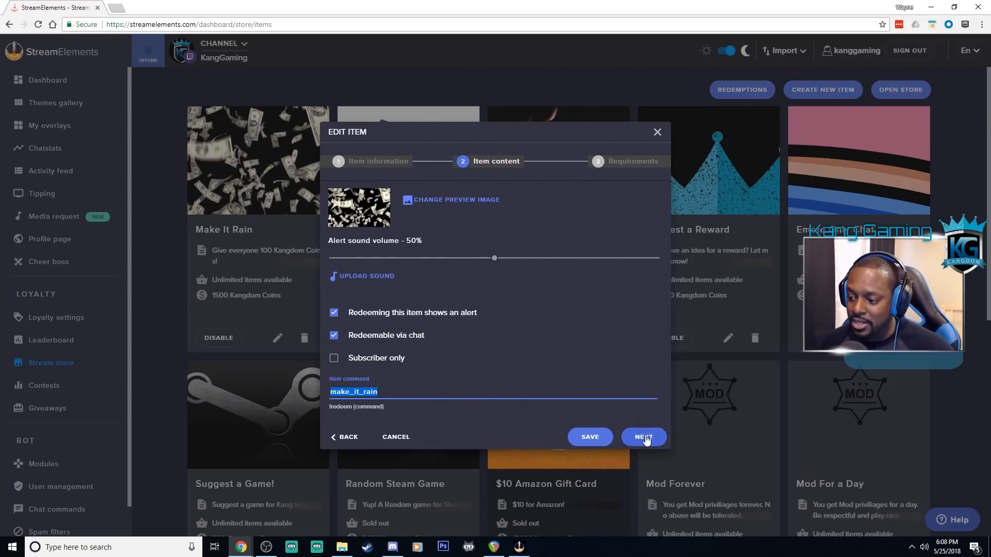
Proceed past the Item content step so the editor returns to the store grid.
click(644, 438)
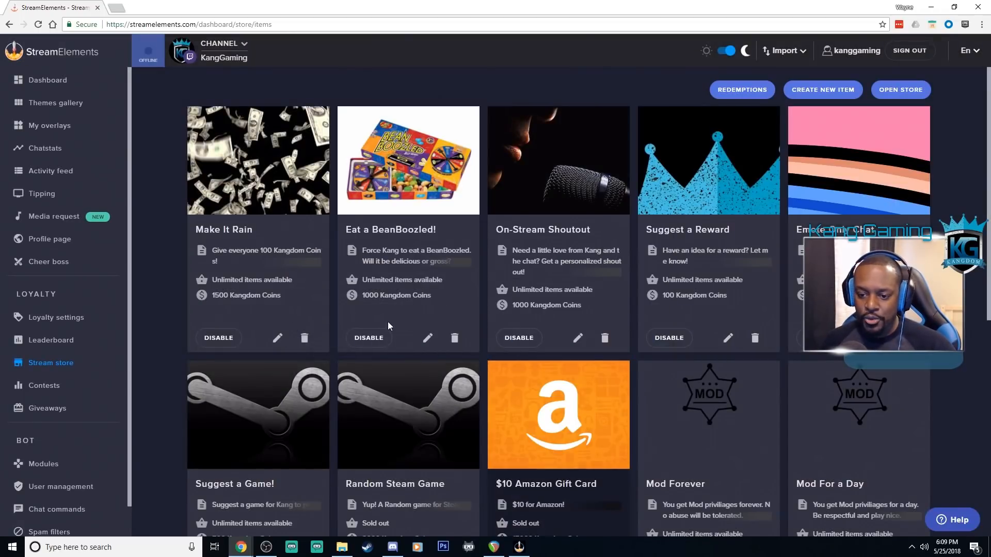
mouse_move(193, 387)
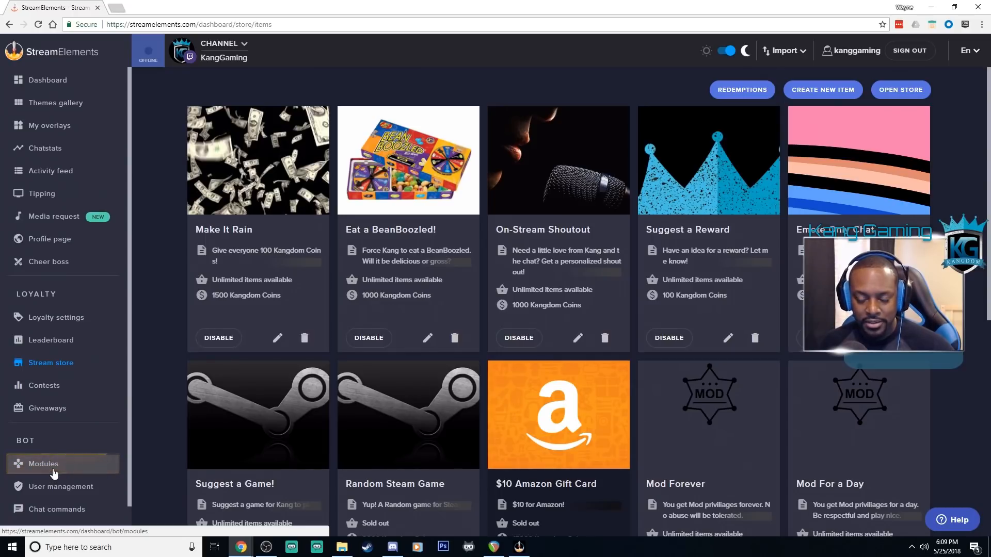
Open Bot > Modules and browse the Roulette, Emote pyramids and Duel module cards.
click(43, 463)
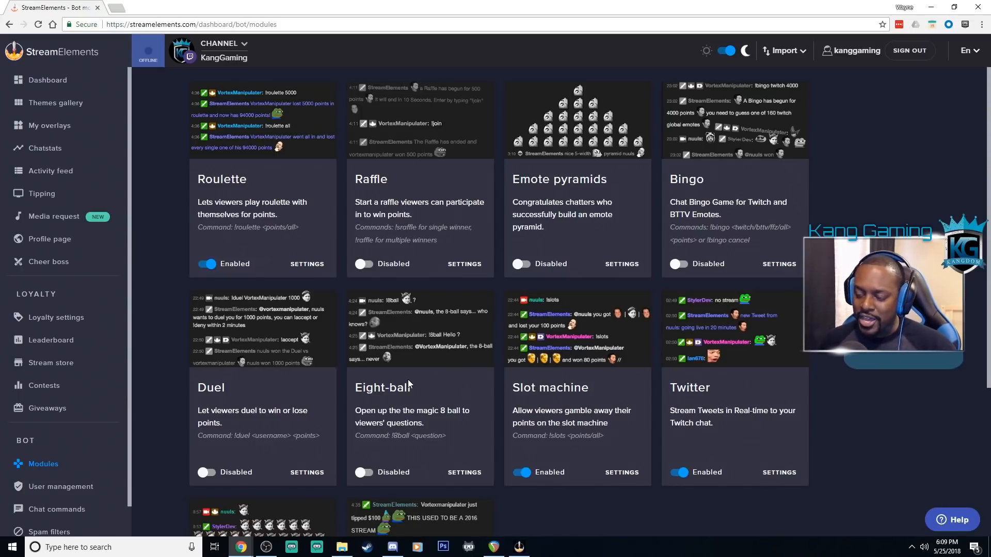
scroll(down, 3)
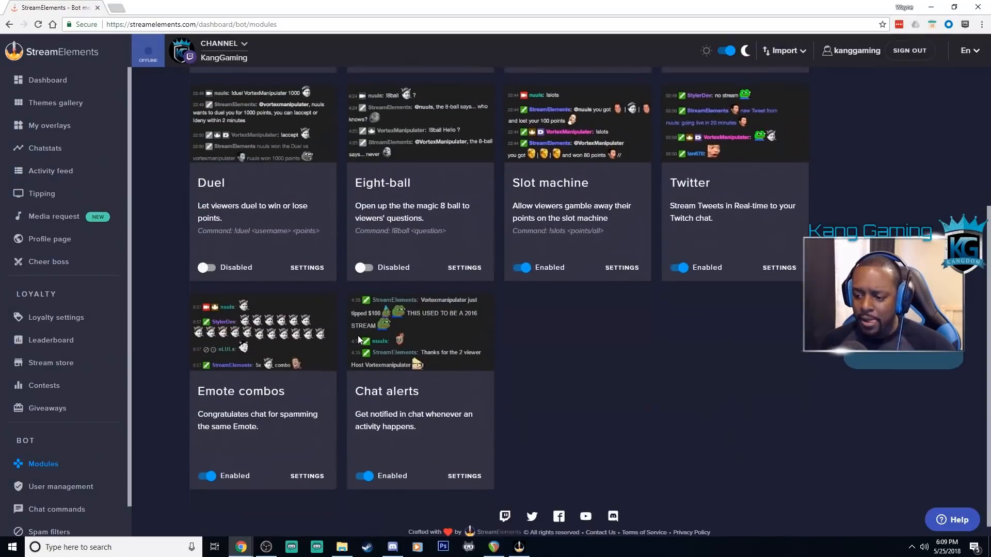
scroll(up, 3)
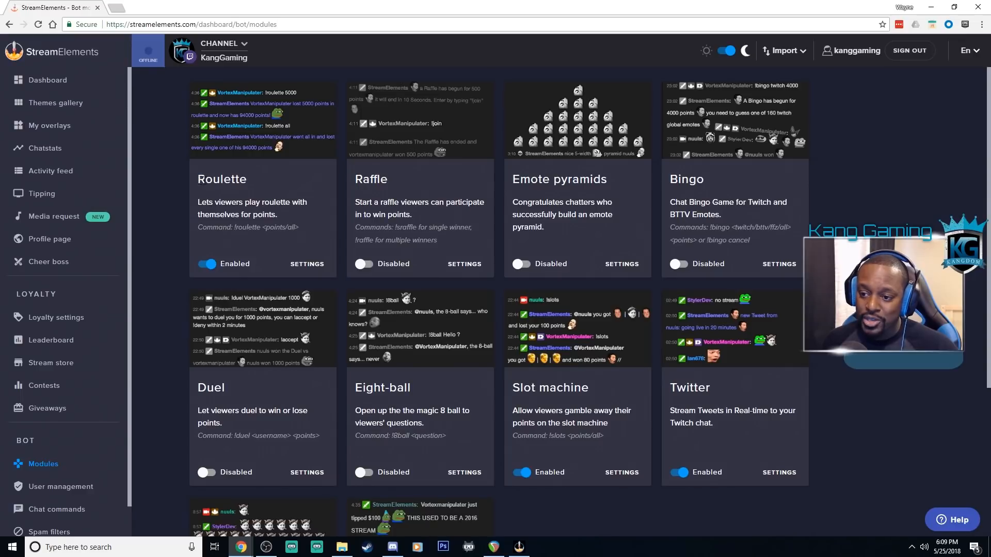
double_click(221, 180)
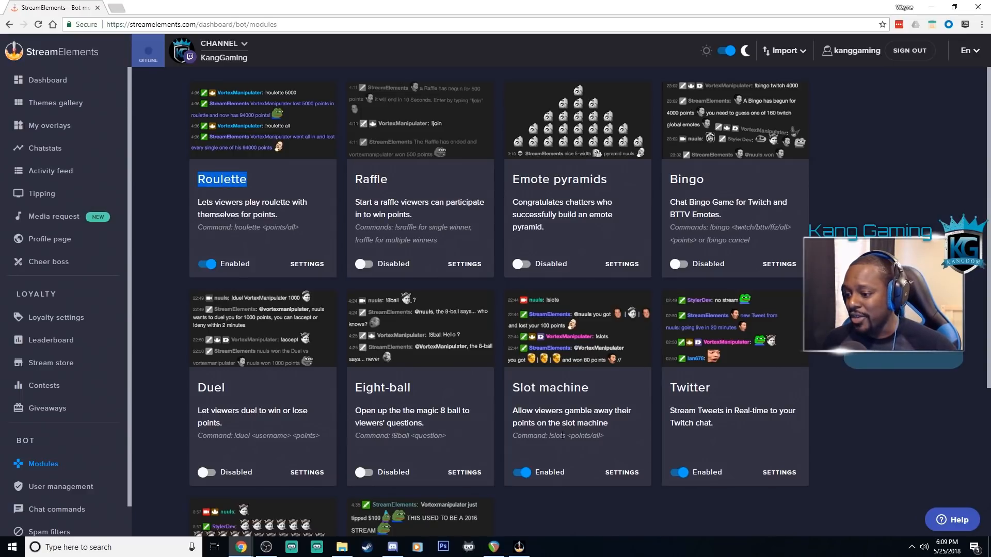
scroll(down, 3)
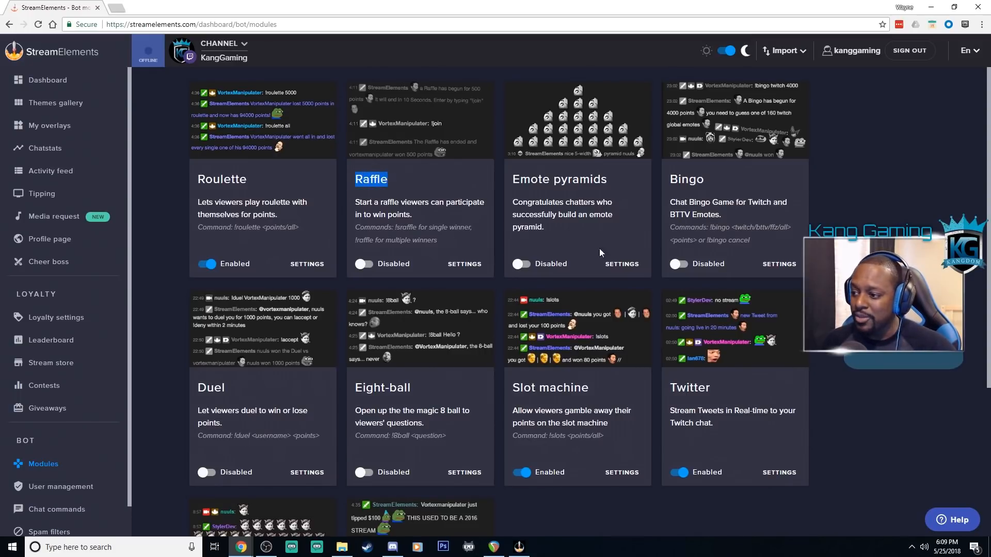
double_click(559, 179)
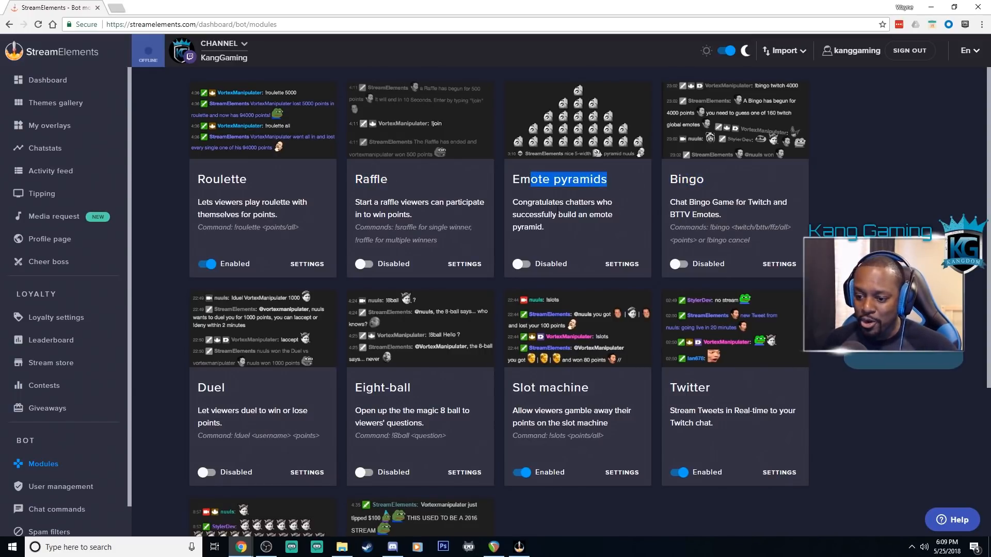
double_click(210, 388)
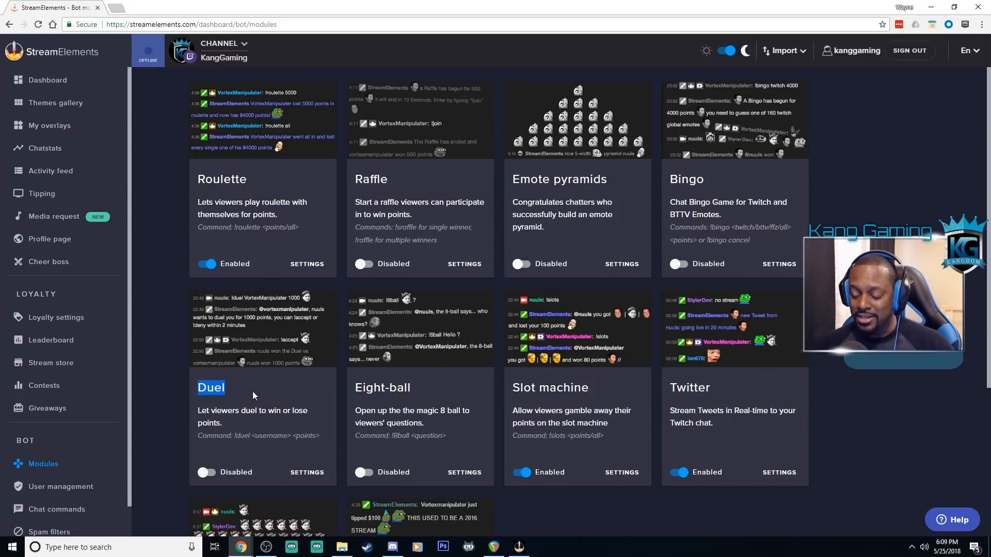
scroll(down, 3)
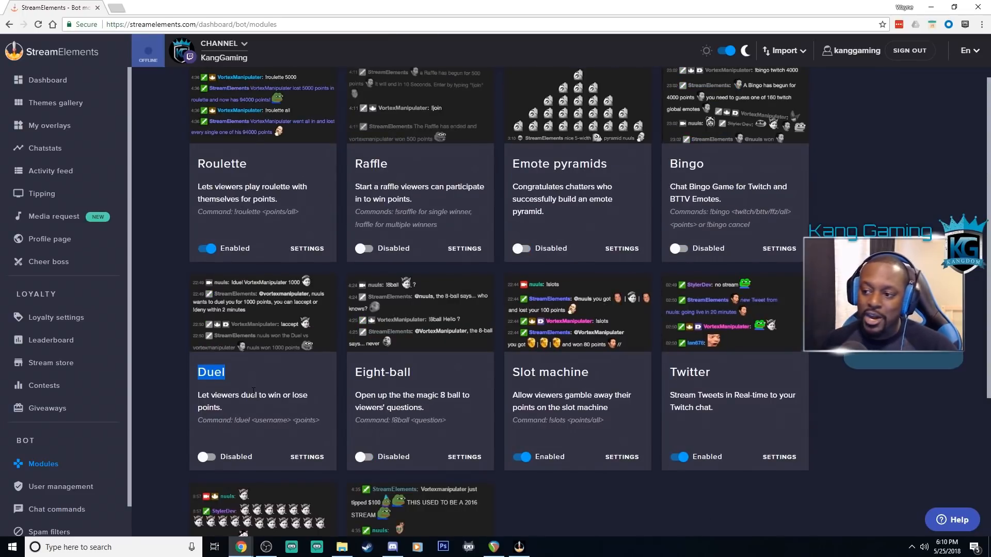
scroll(down, 3)
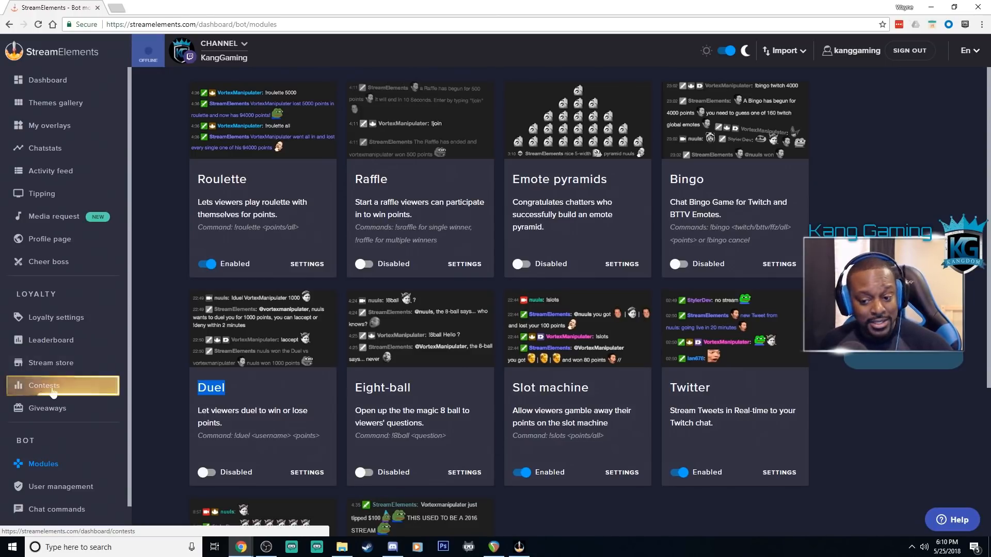
Open Contests, title the copied contest 'Will Kang Get 3 Sniper Kills?' and edit its duration.
click(44, 386)
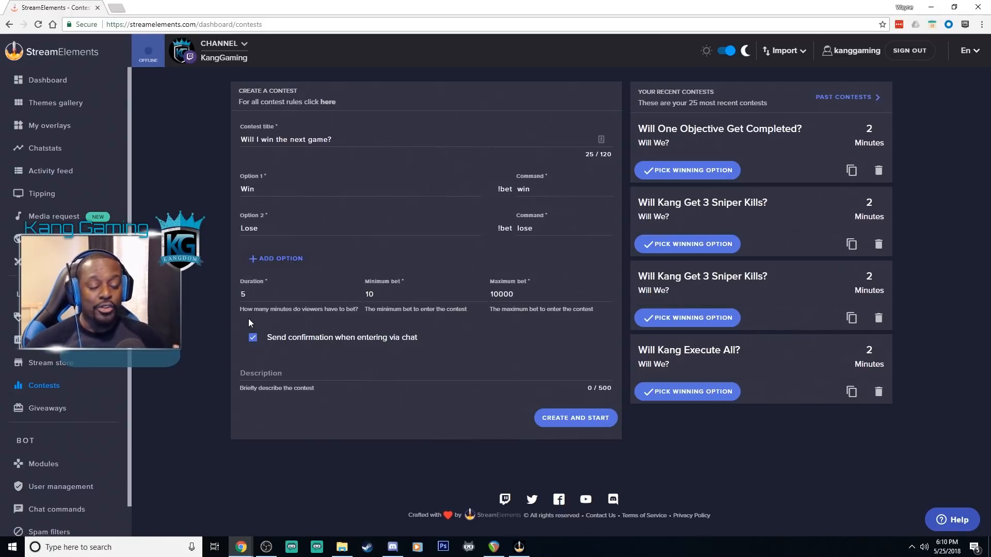
mouse_move(309, 291)
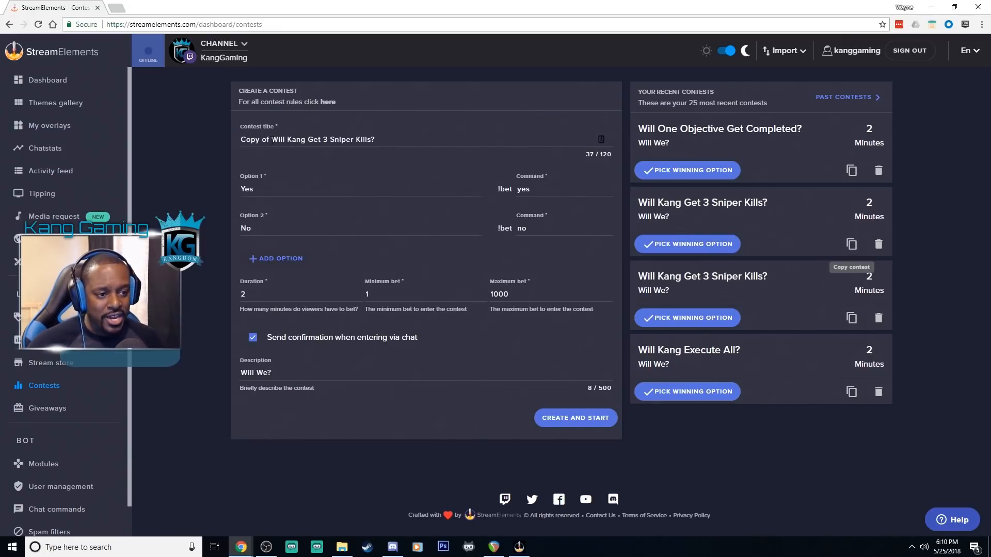
text(Will Kang Get 3 Sniper Kills?)
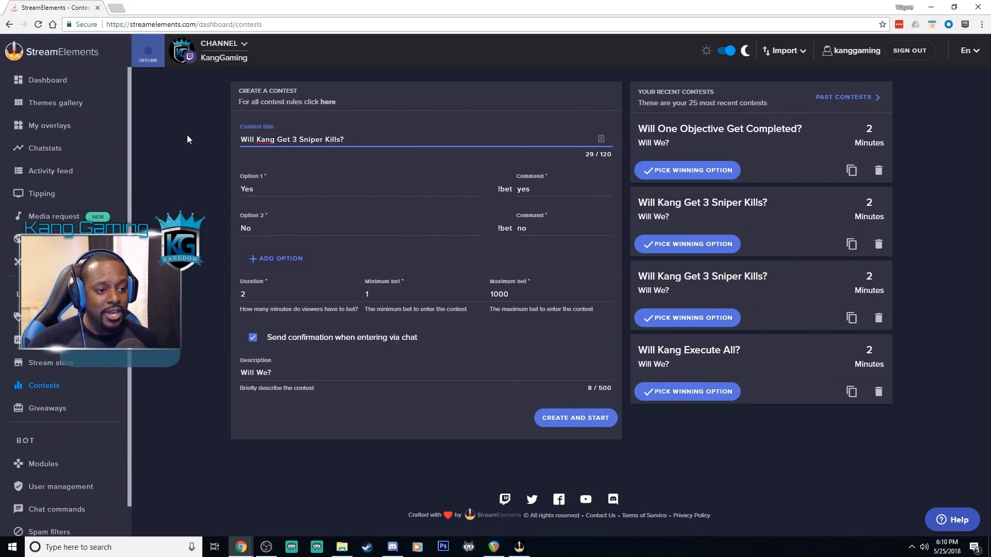
double_click(292, 139)
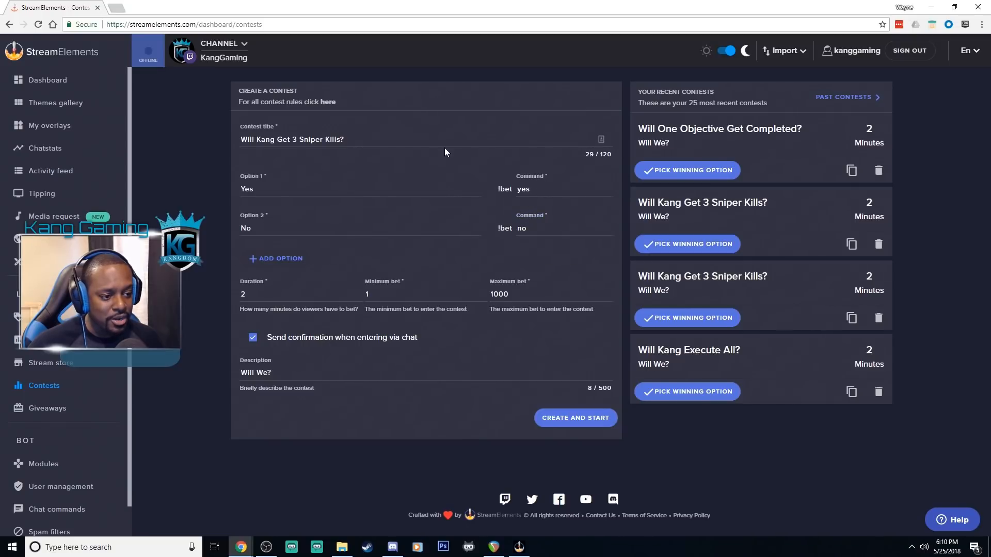
click(291, 294)
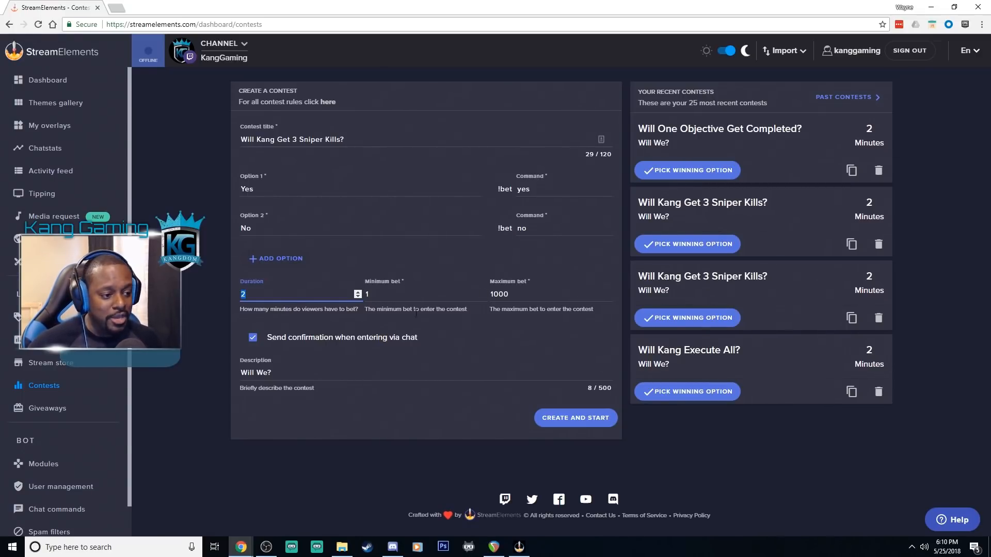
mouse_move(231, 384)
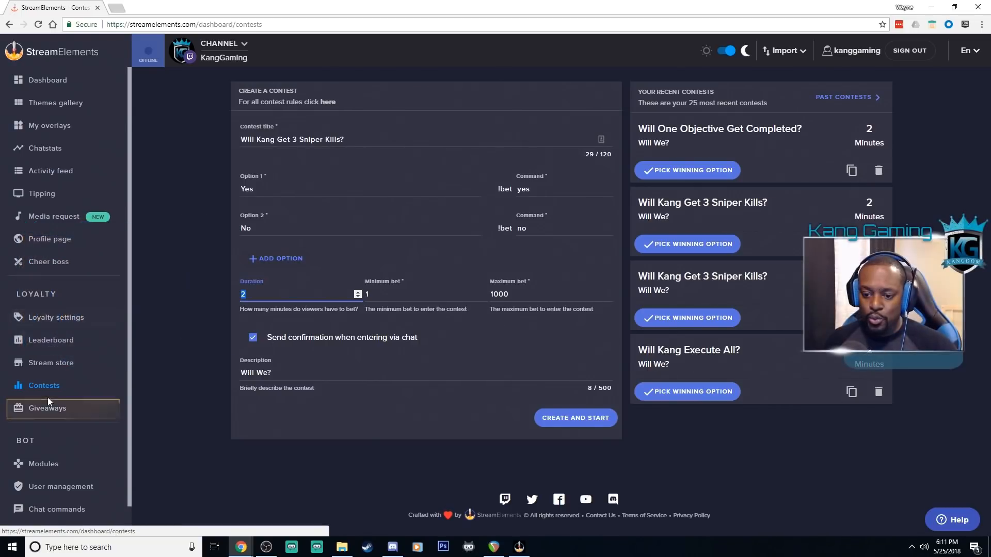
Open the Conan Exiles giveaway and try subscriber luck at none, 6x, 4x, then restore 10x.
click(47, 408)
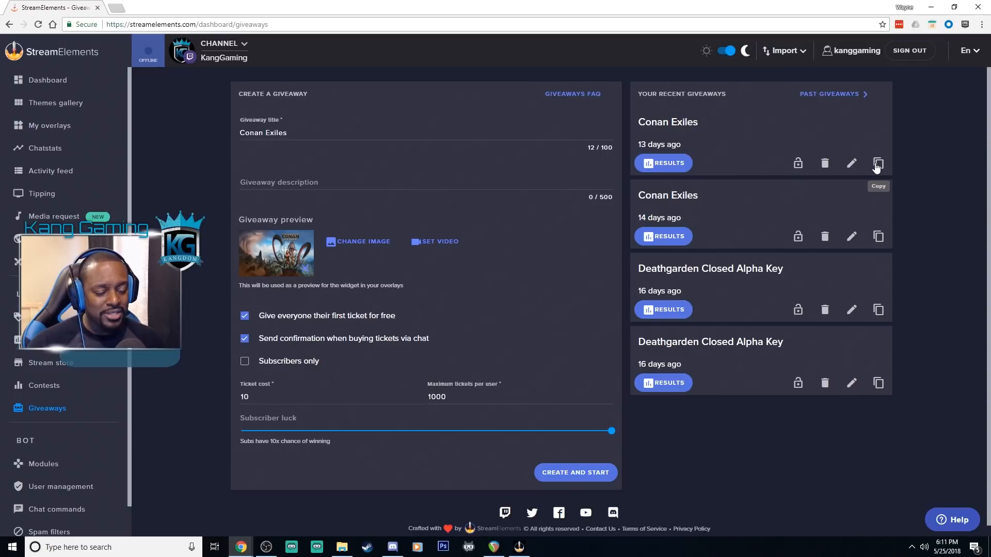
mouse_move(380, 119)
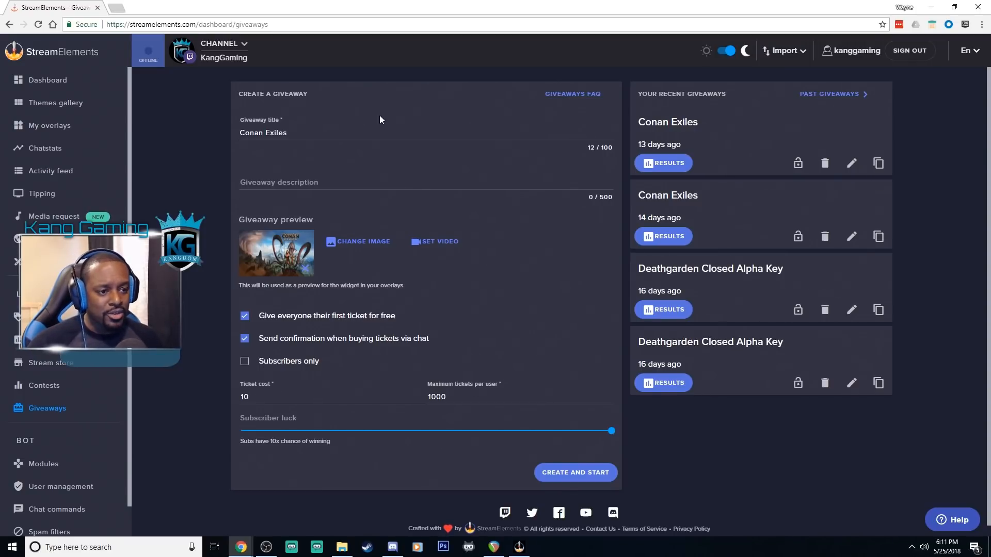
click(283, 133)
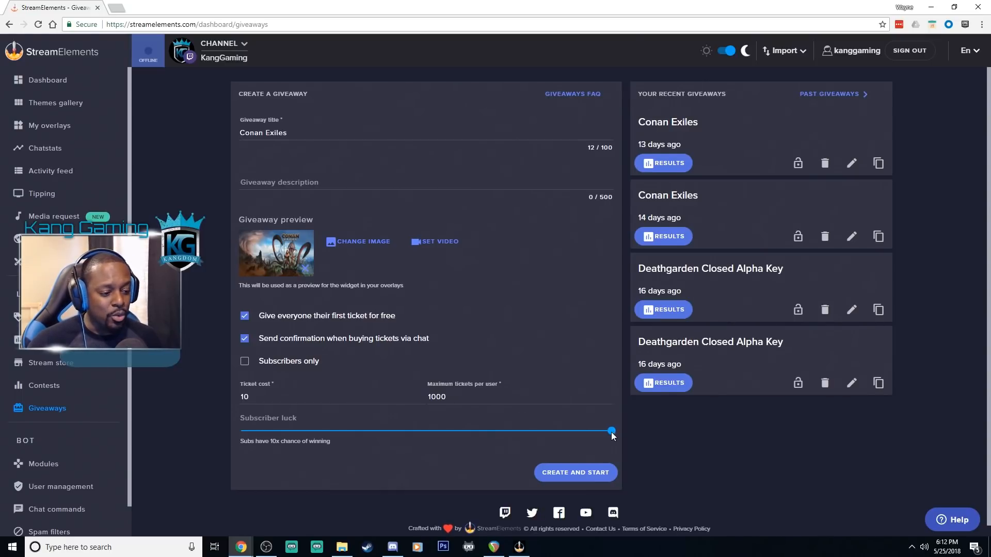
drag(610, 431, 239, 431)
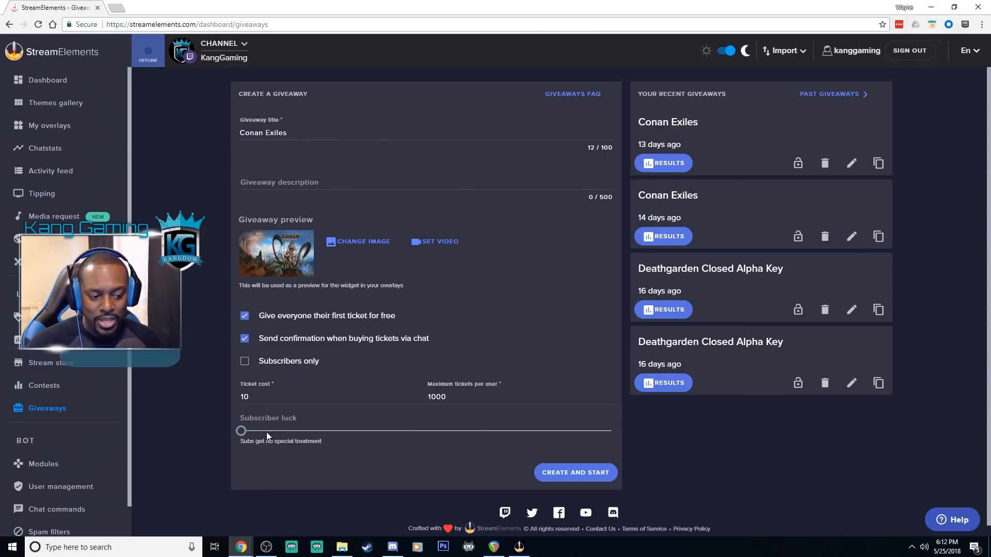
drag(240, 431, 445, 431)
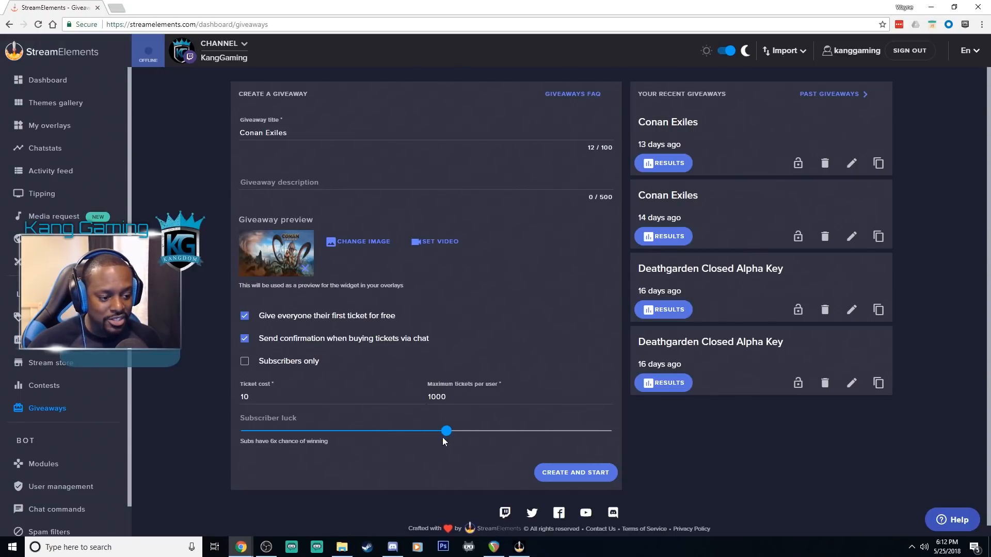
drag(446, 430, 363, 430)
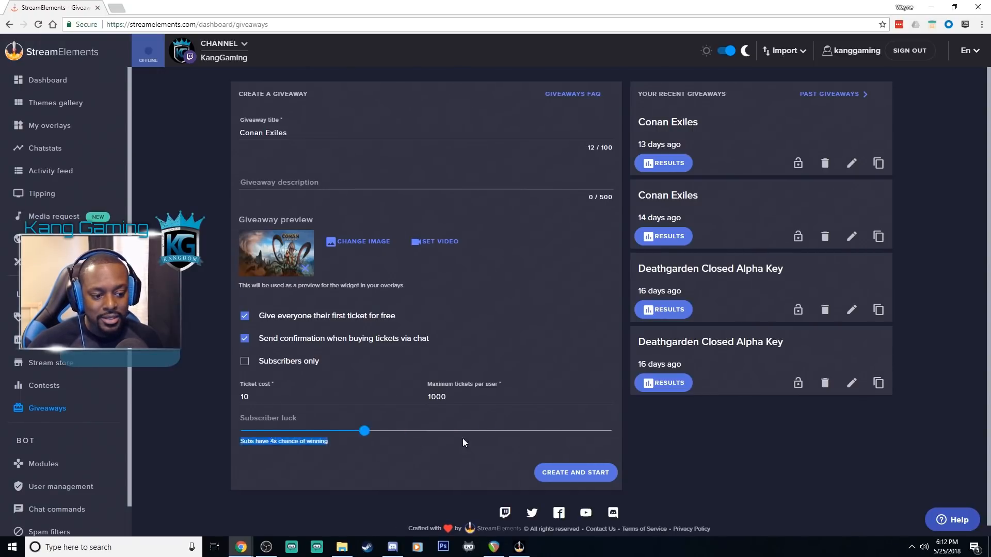
drag(364, 431, 610, 430)
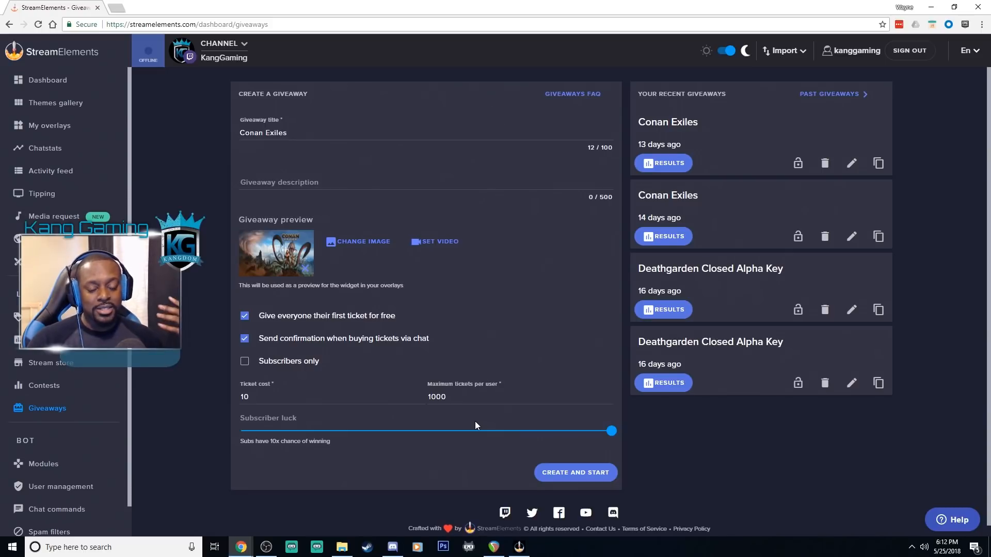
click(53, 216)
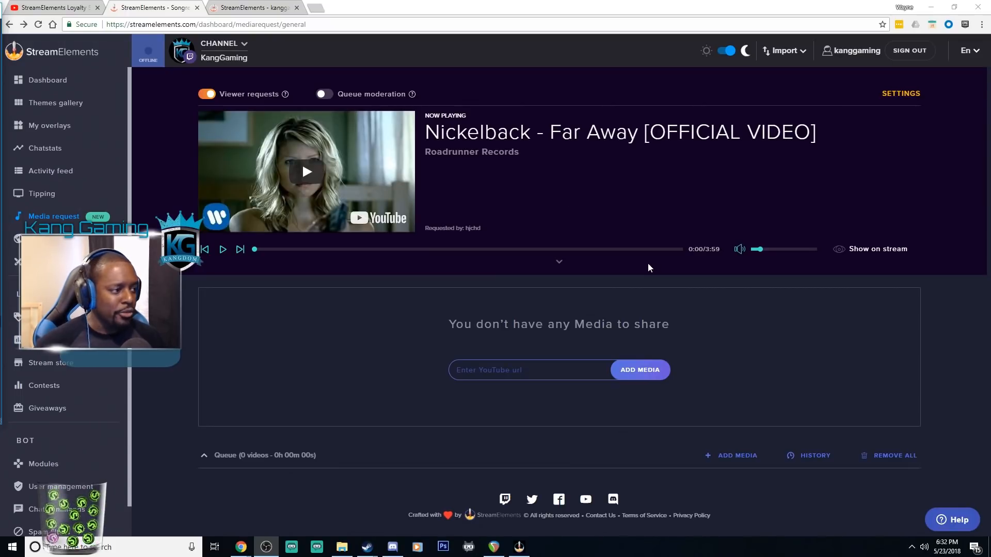
Open media request settings, scroll to Bot and Loyalty, and select the 100% subscriber discount.
click(901, 94)
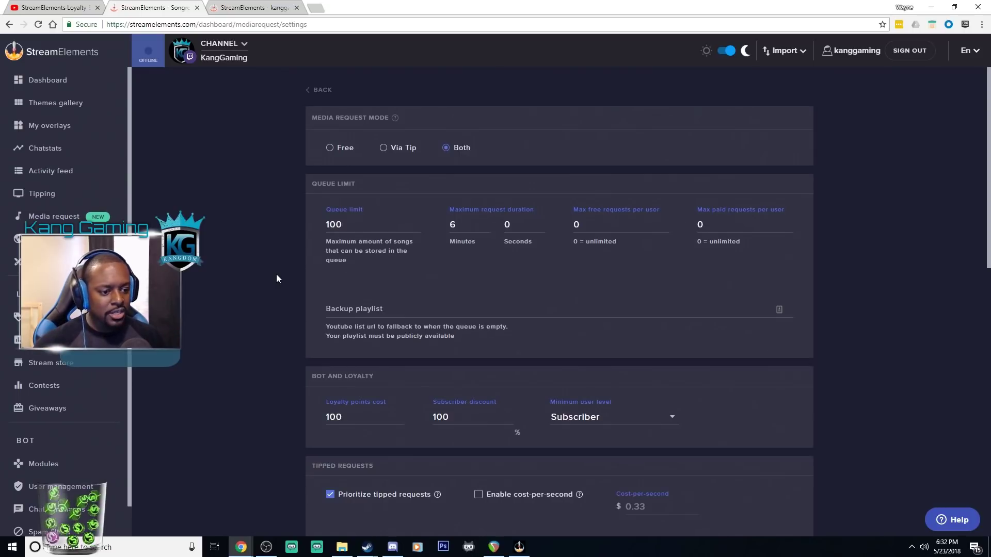
scroll(down, 3)
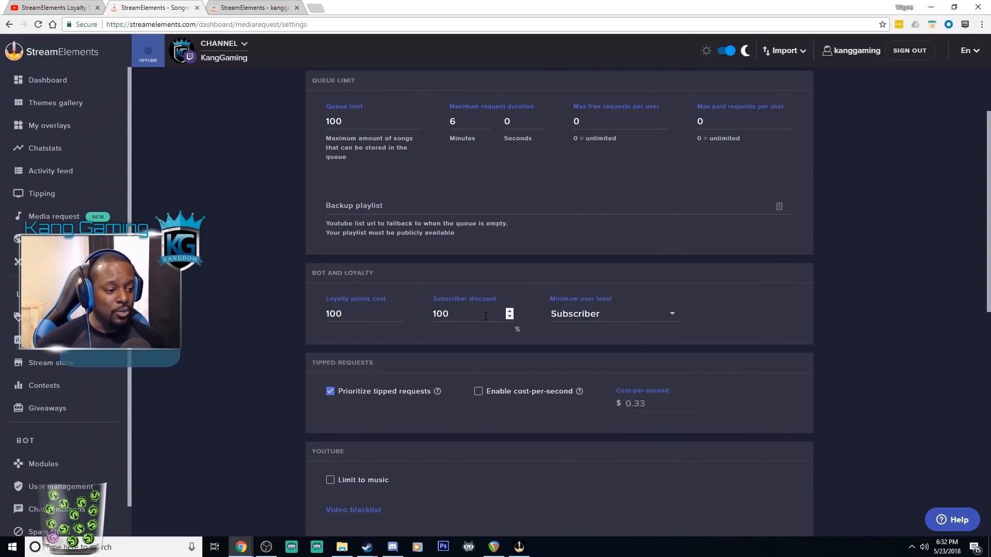
click(471, 314)
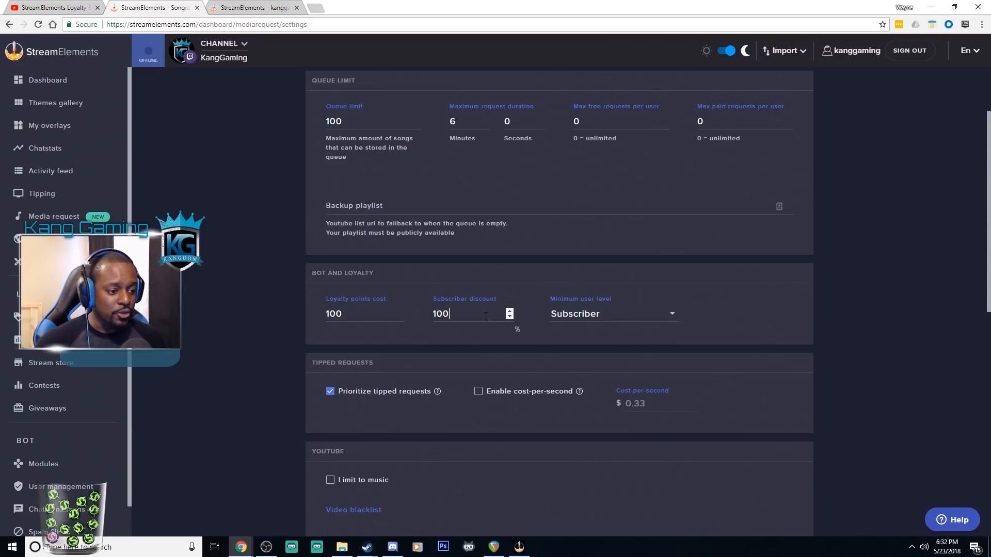